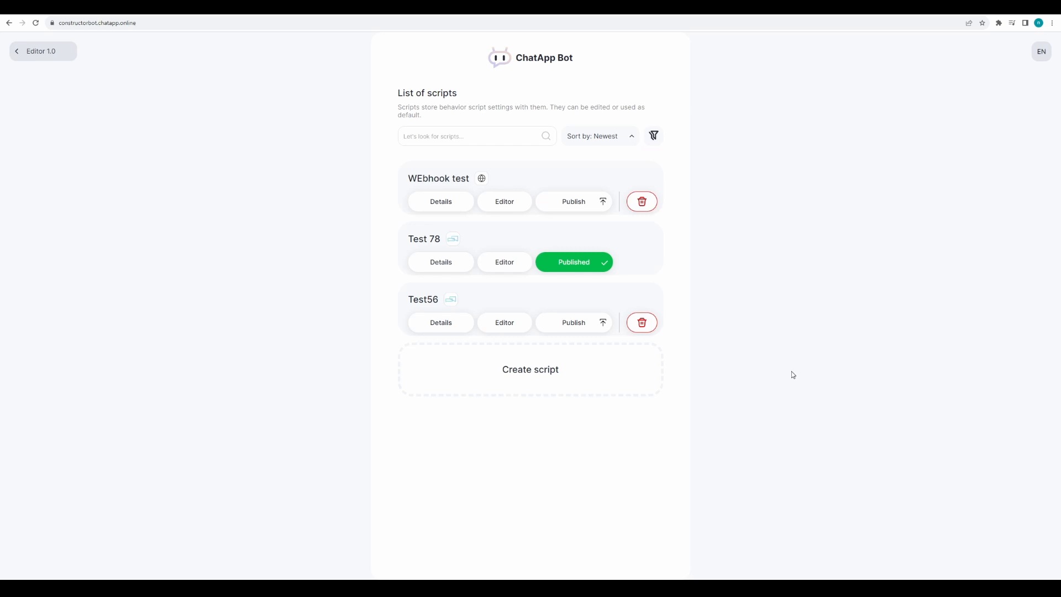
{"action": "mouse_move", "coordinate": [784, 359]}
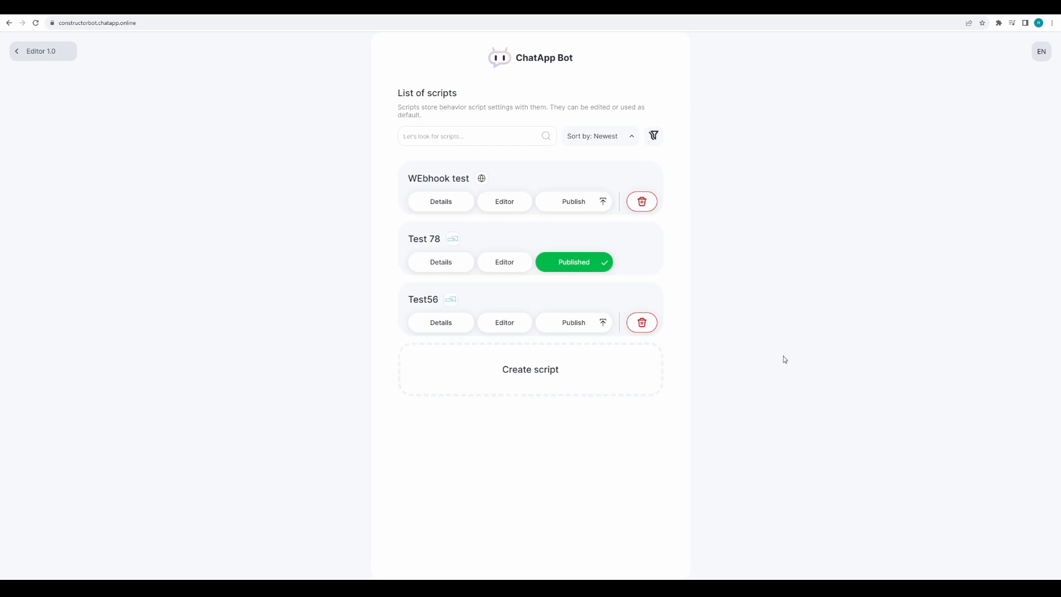
{"action": "mouse_move", "coordinate": [778, 350]}
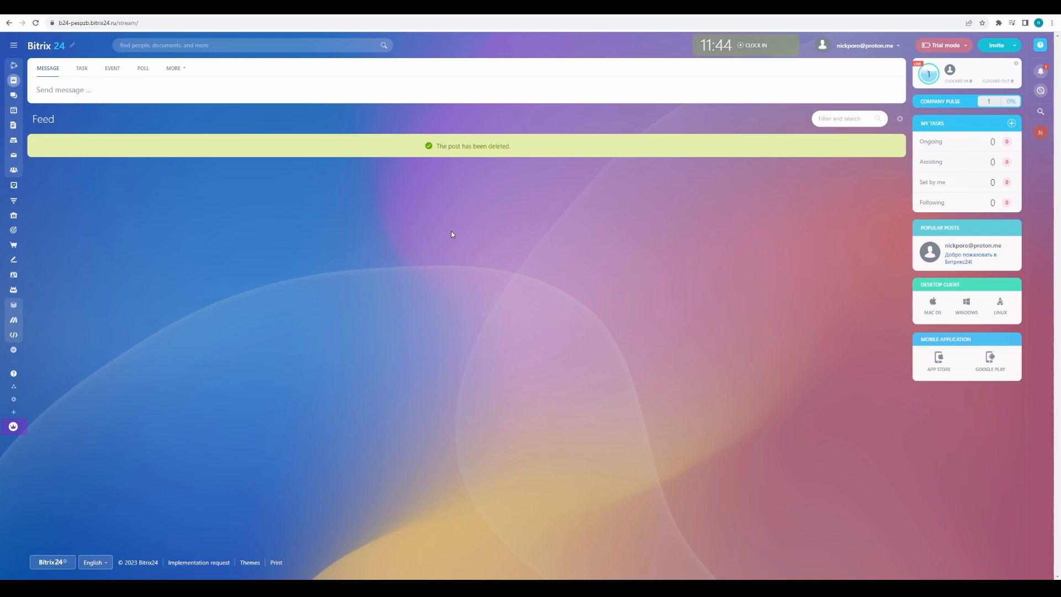
Grant the Bitrix24 inbound webhook the CRM (crm) permission
{"action": "left_click", "coordinate": [13, 45]}
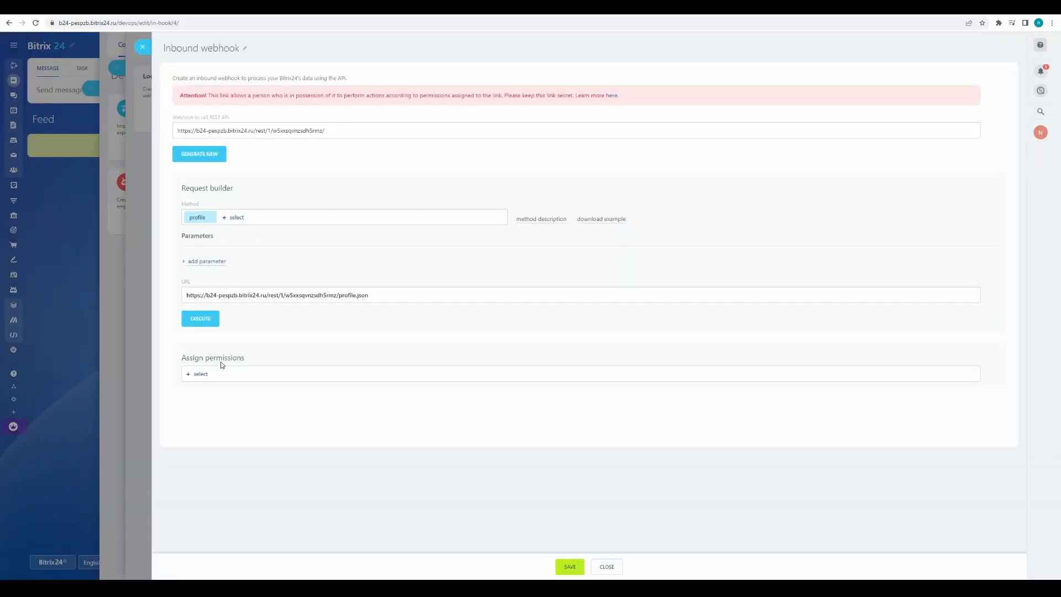
{"action": "left_click", "coordinate": [199, 374]}
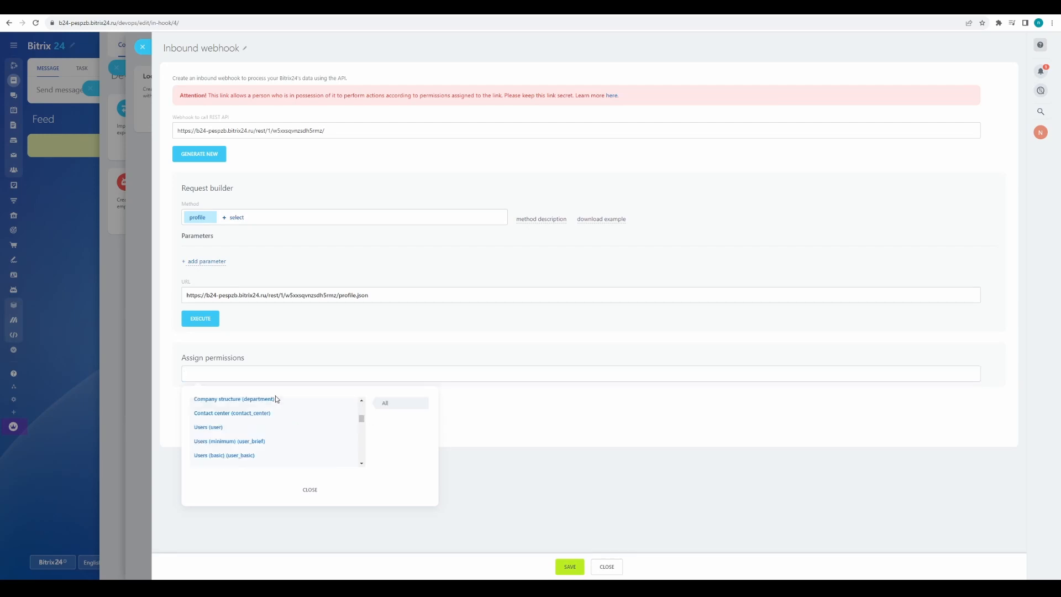
{"action": "type", "text": "CRM"}
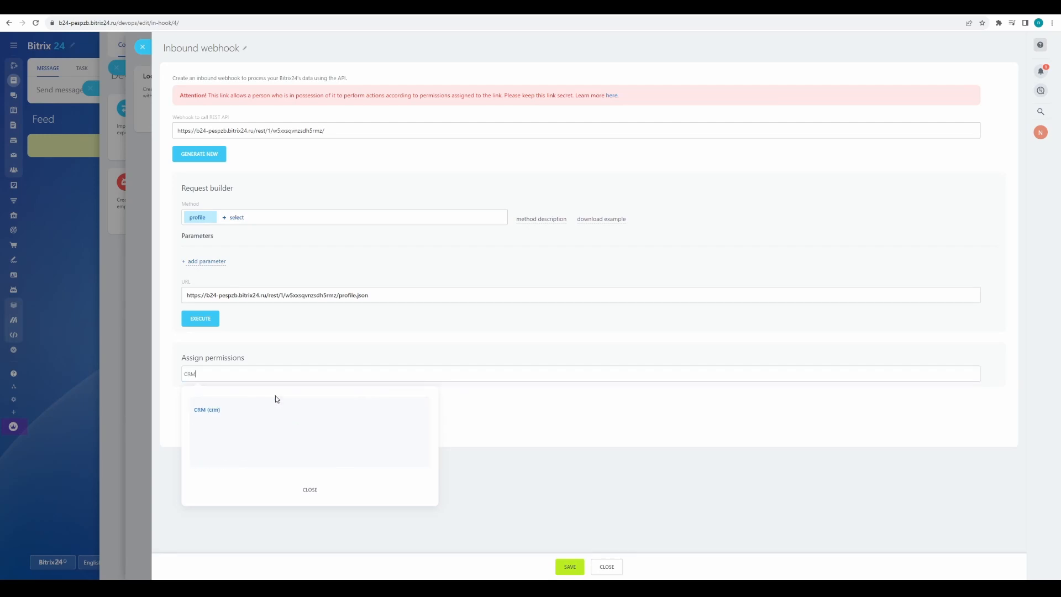
{"action": "left_click", "coordinate": [207, 409]}
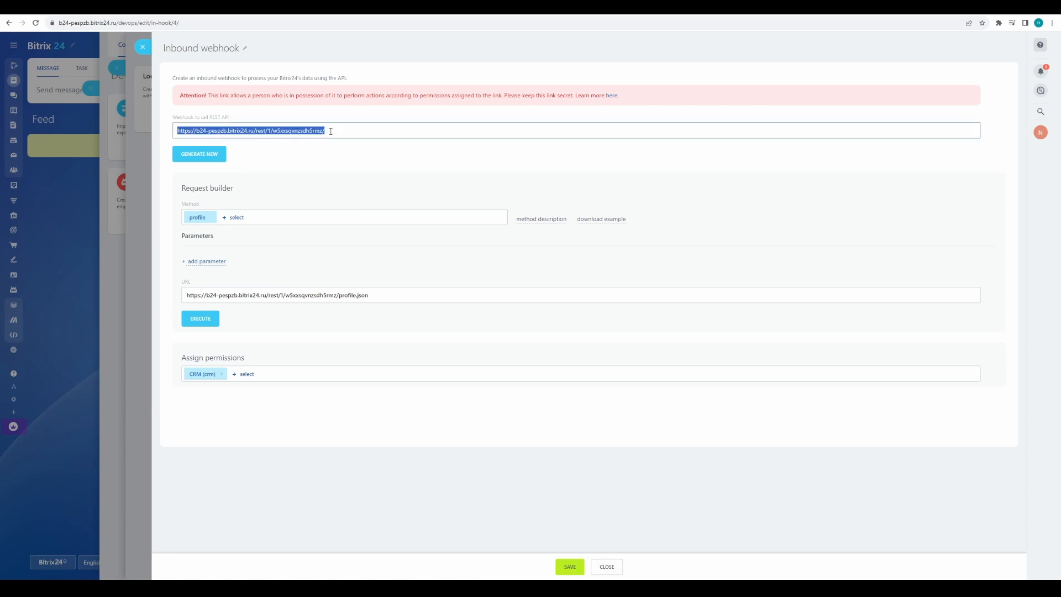
{"action": "mouse_move", "coordinate": [246, 118]}
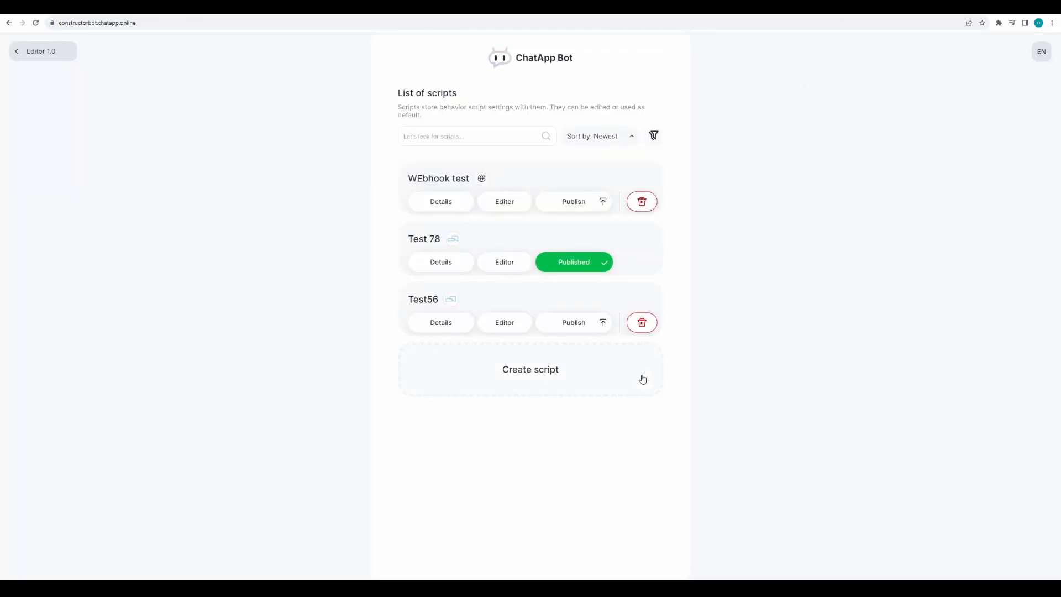
Create and save script 'Webhook test2' linking a WebHook block to a Sending a message block
{"action": "left_click", "coordinate": [530, 368]}
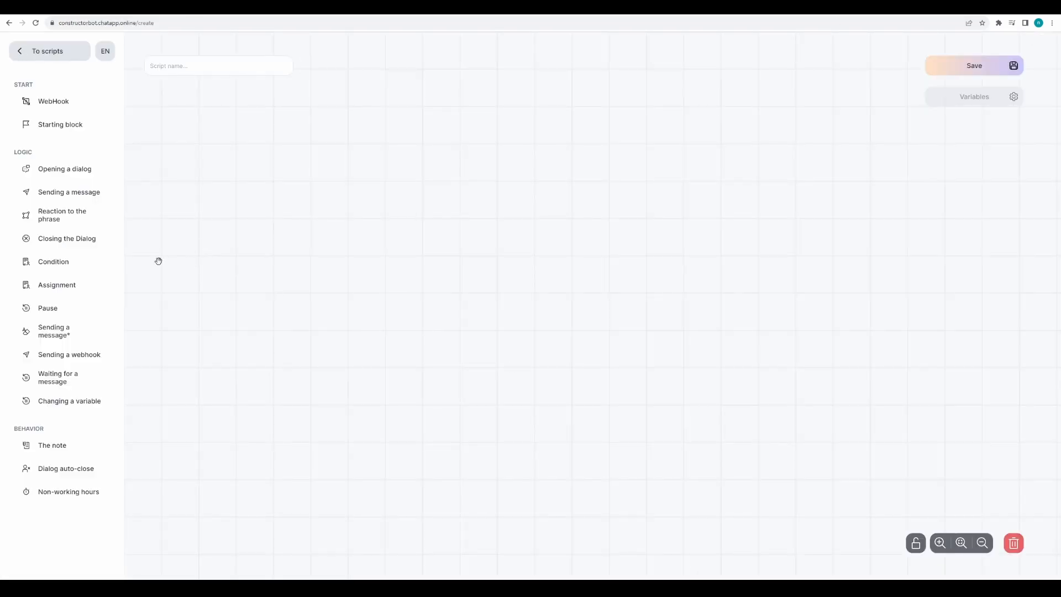
{"action": "left_click", "coordinate": [54, 101]}
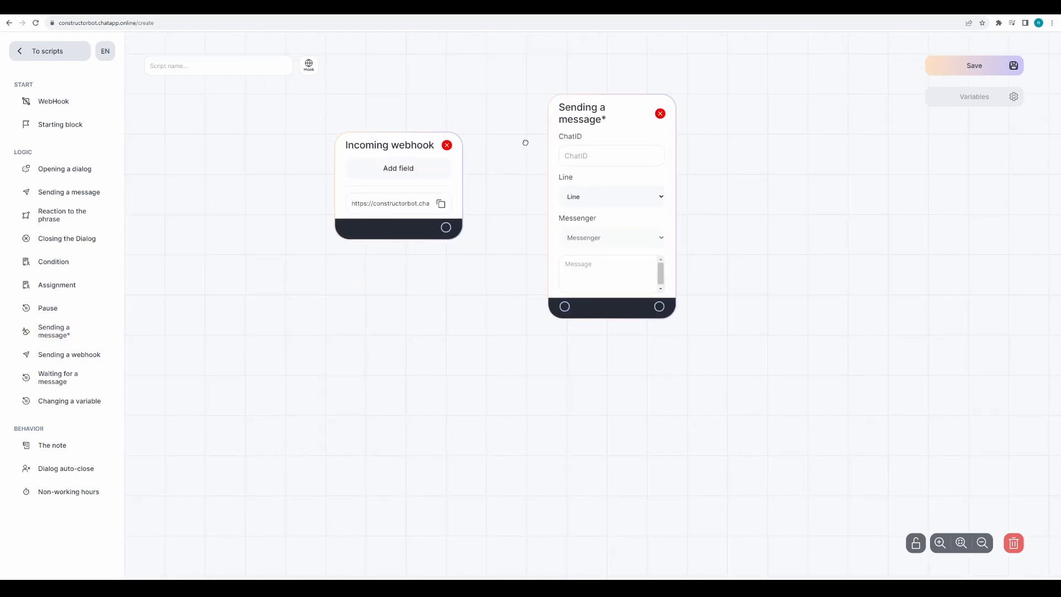
{"action": "left_click_drag", "start_coordinate": [525, 142], "coordinate": [499, 377]}
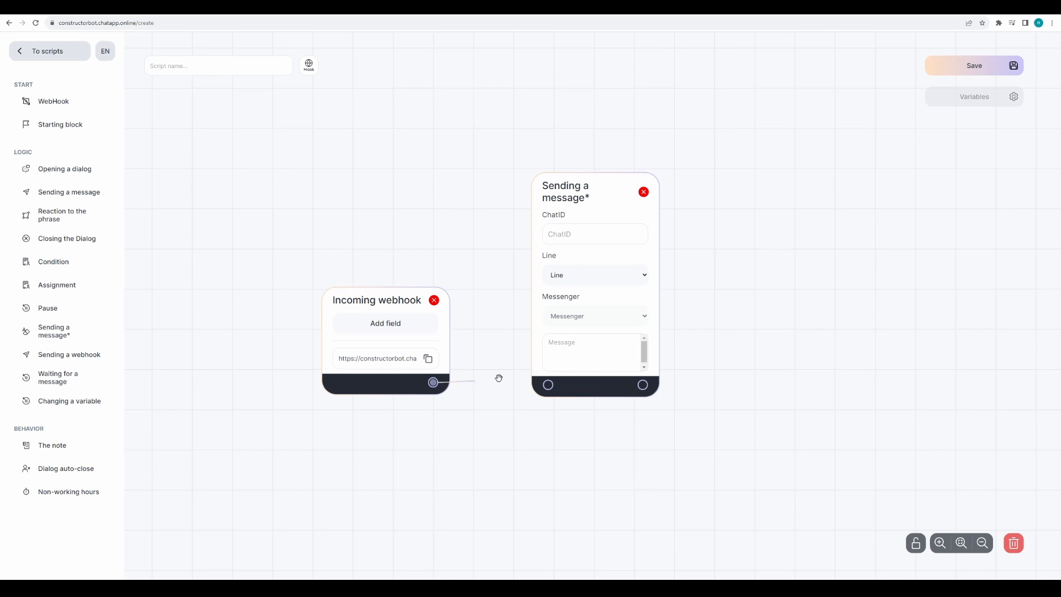
{"action": "left_click_drag", "start_coordinate": [433, 383], "coordinate": [548, 385]}
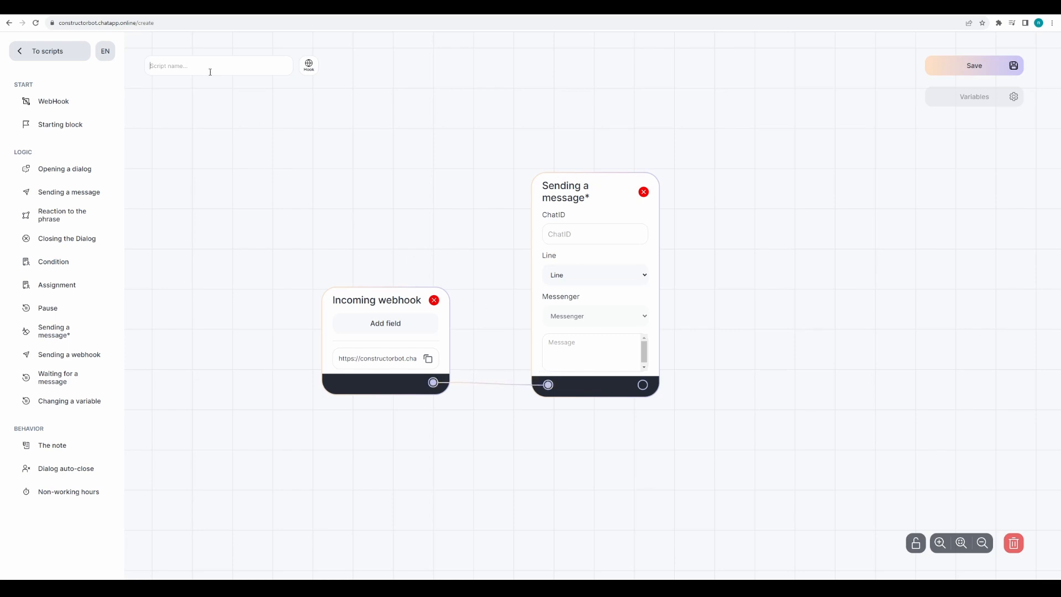
{"action": "type", "text": "w"}
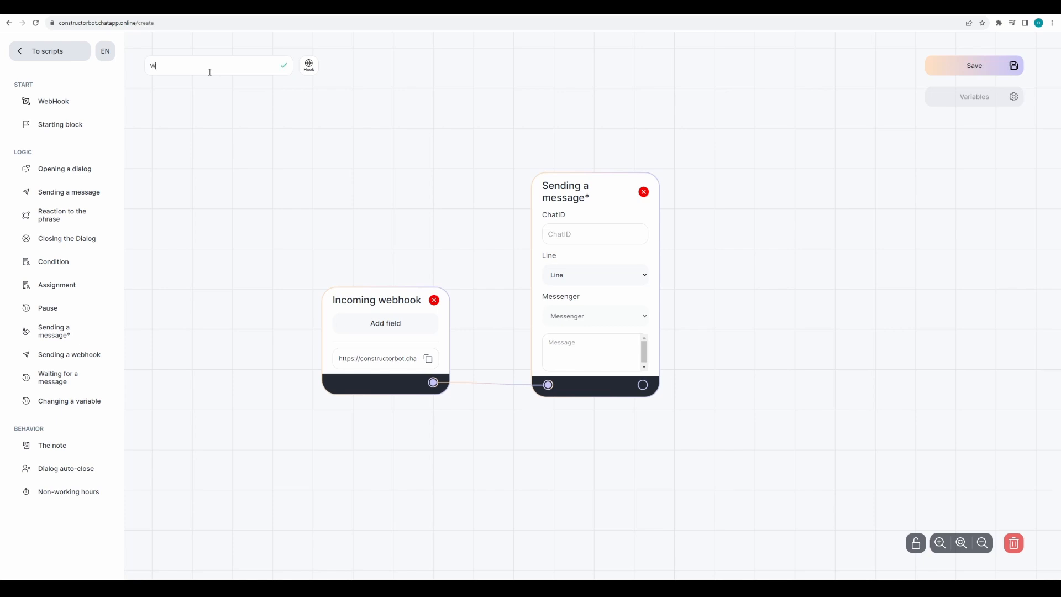
{"action": "type", "text": "Webhook test2"}
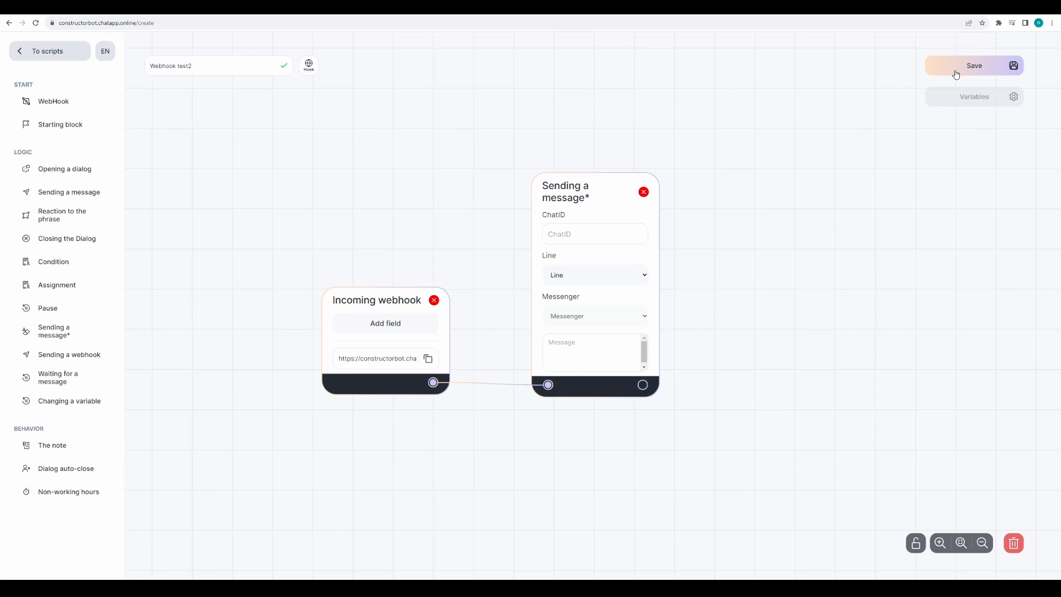
{"action": "left_click", "coordinate": [973, 65]}
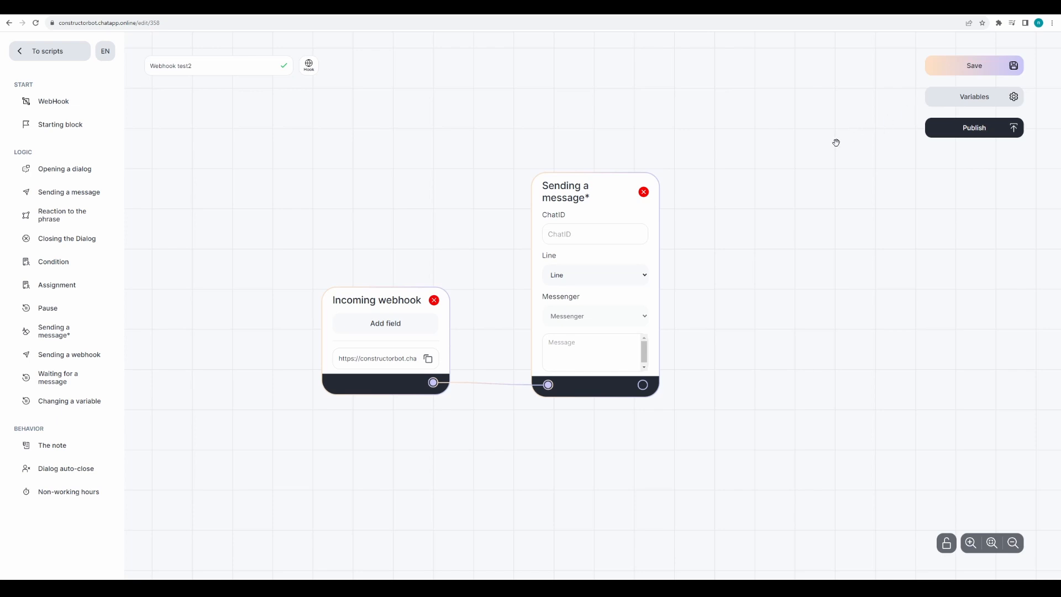
{"action": "mouse_move", "coordinate": [425, 352]}
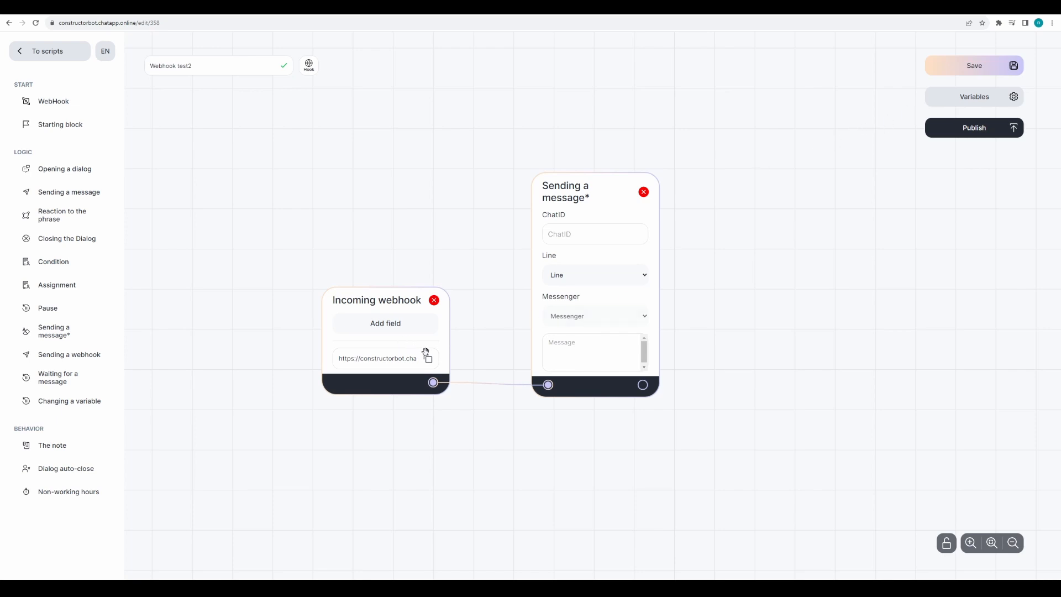
Add two incoming fields, chat_id and id, to the Incoming webhook block
{"action": "left_click", "coordinate": [385, 323]}
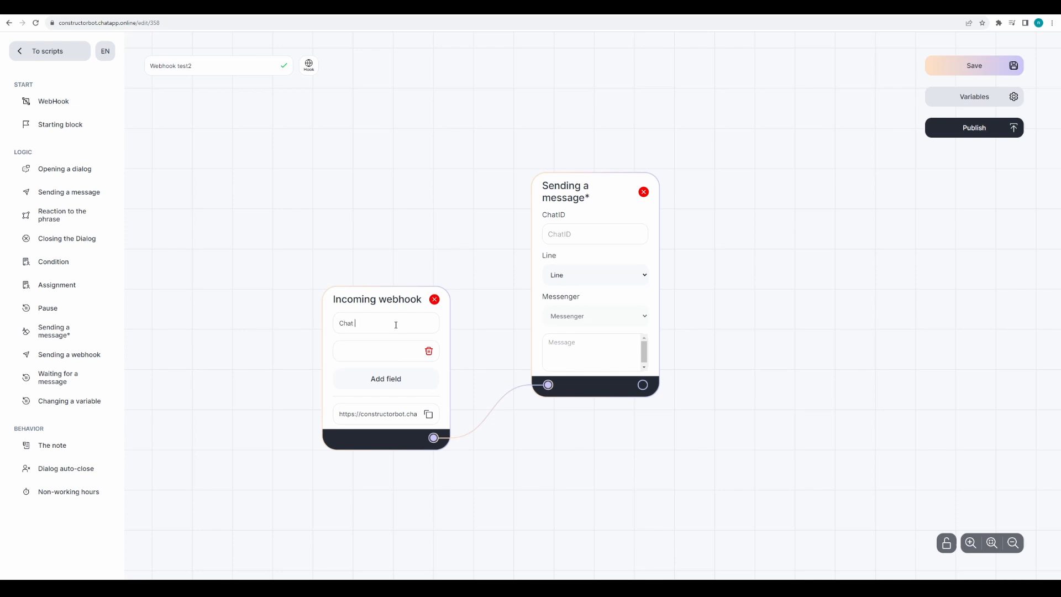
{"action": "type", "text": "ID"}
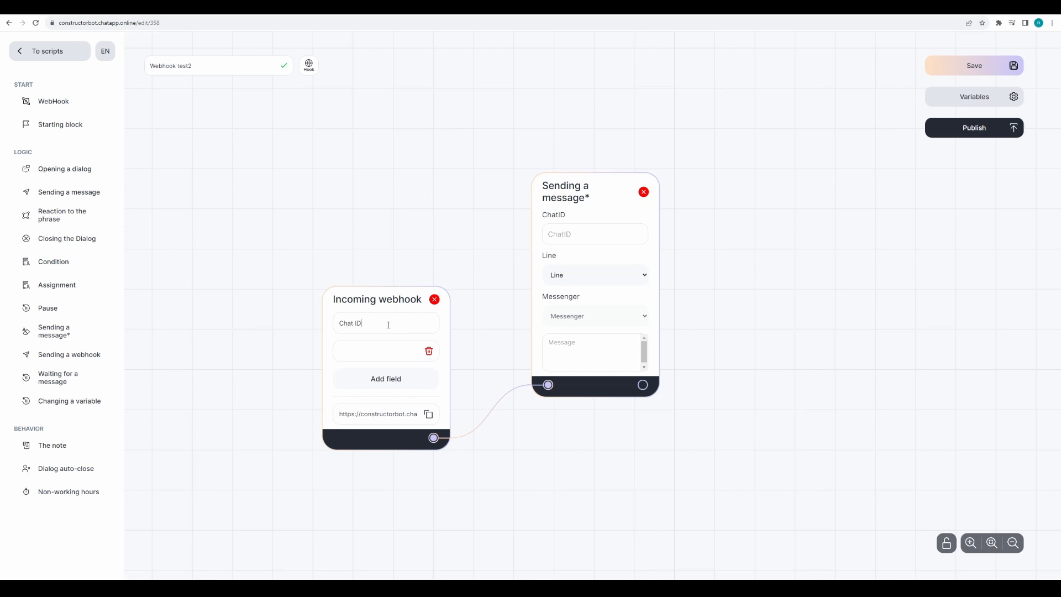
{"action": "type", "text": "ChatID"}
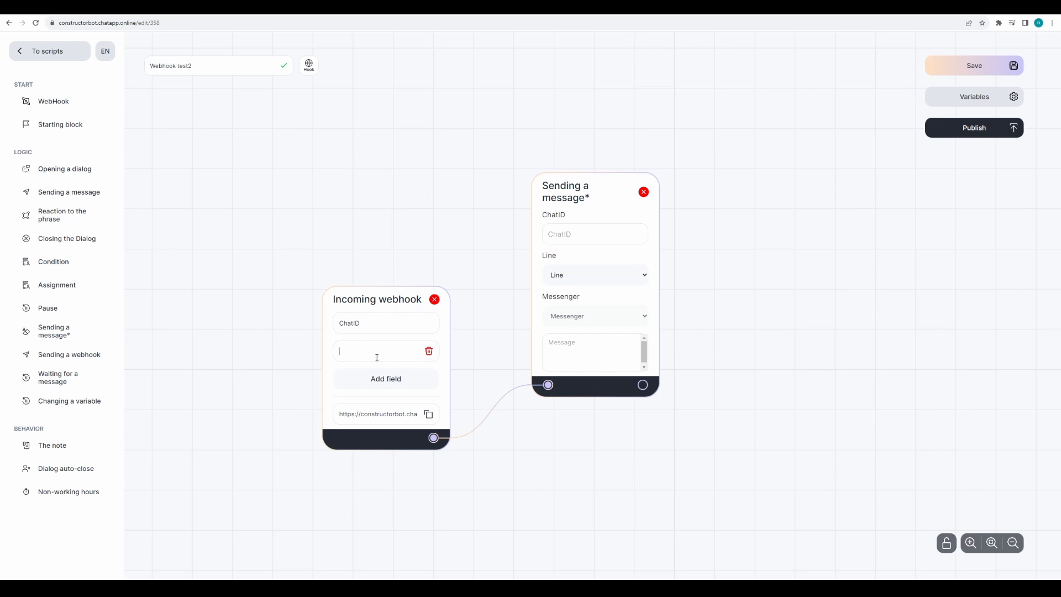
{"action": "type", "text": "id"}
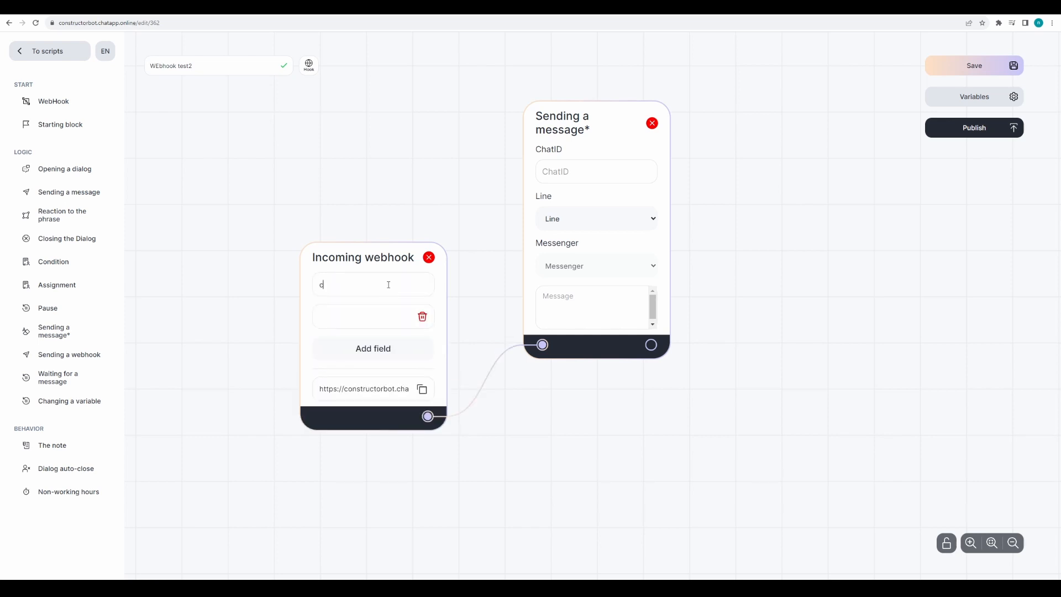
{"action": "type", "text": "hat_id"}
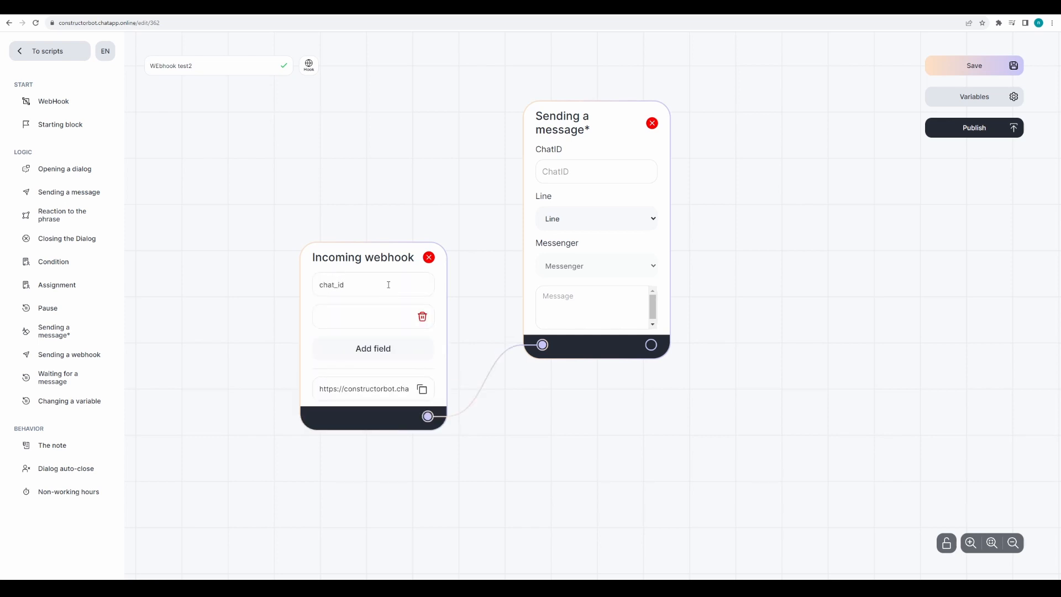
{"action": "double_click", "coordinate": [331, 284]}
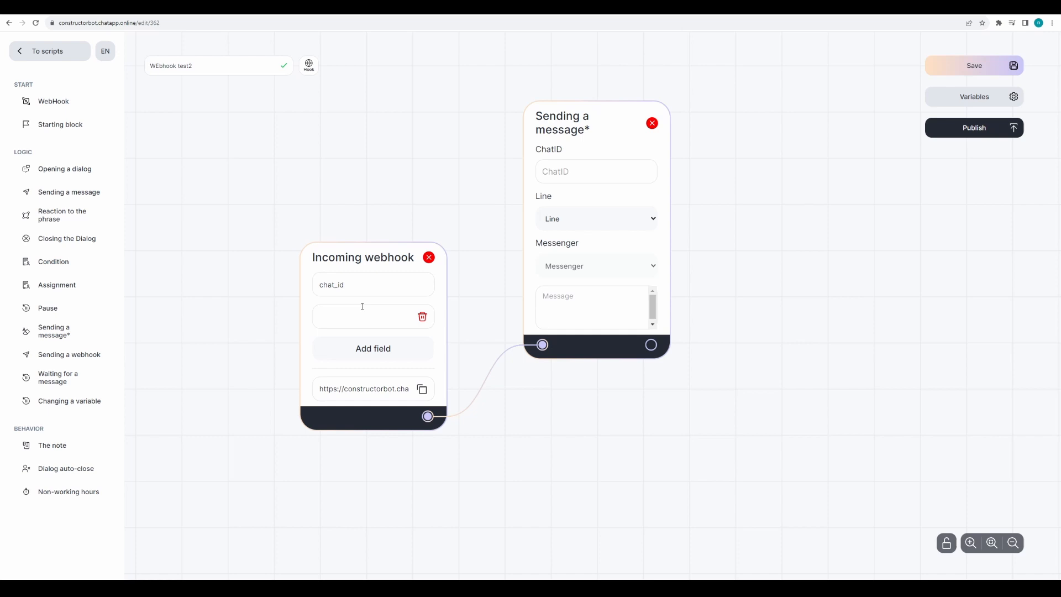
{"action": "type", "text": "id"}
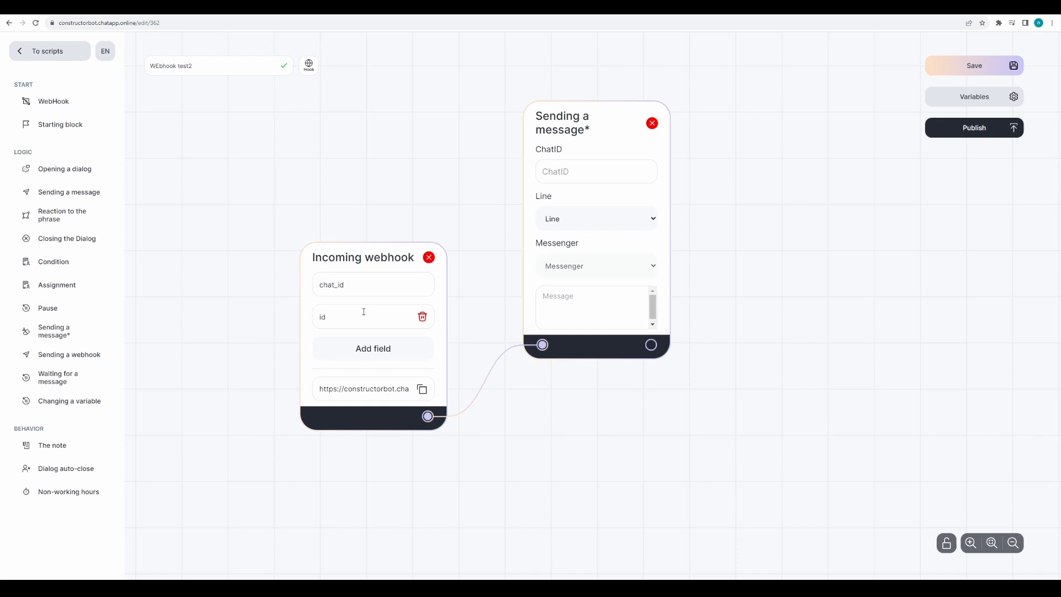
{"action": "mouse_move", "coordinate": [364, 305]}
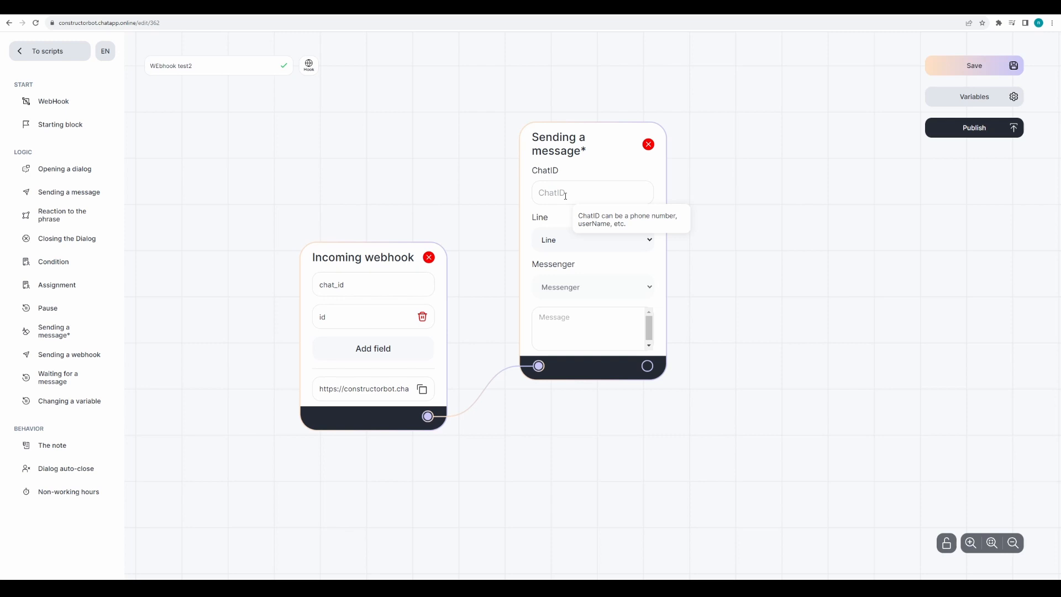
Send the rating request to {{chat_id}} via ChatApp Line #24559 and Telegram bot
{"action": "left_click", "coordinate": [592, 193]}
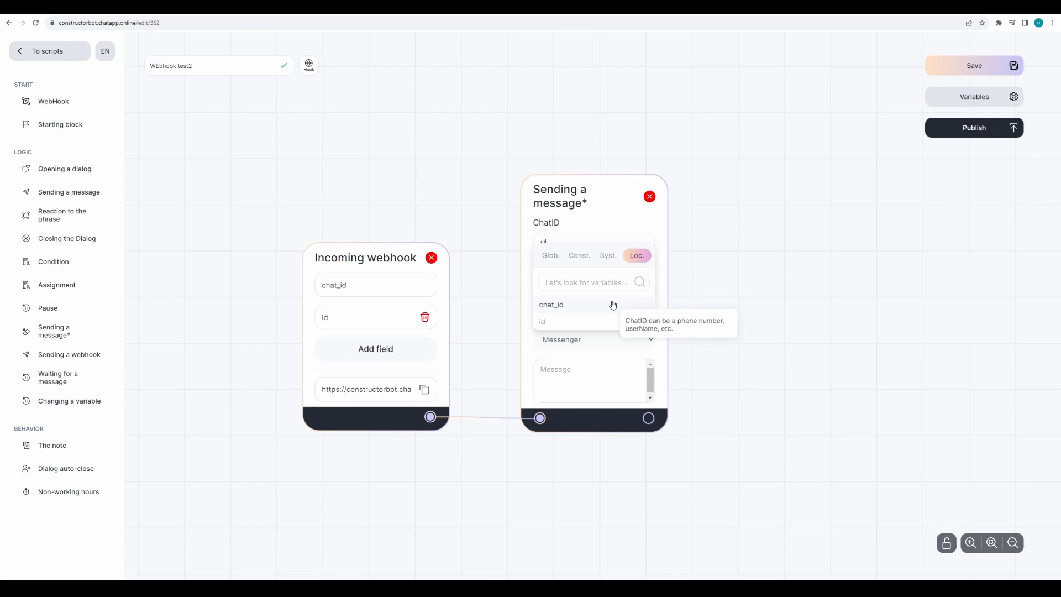
{"action": "left_click", "coordinate": [550, 304]}
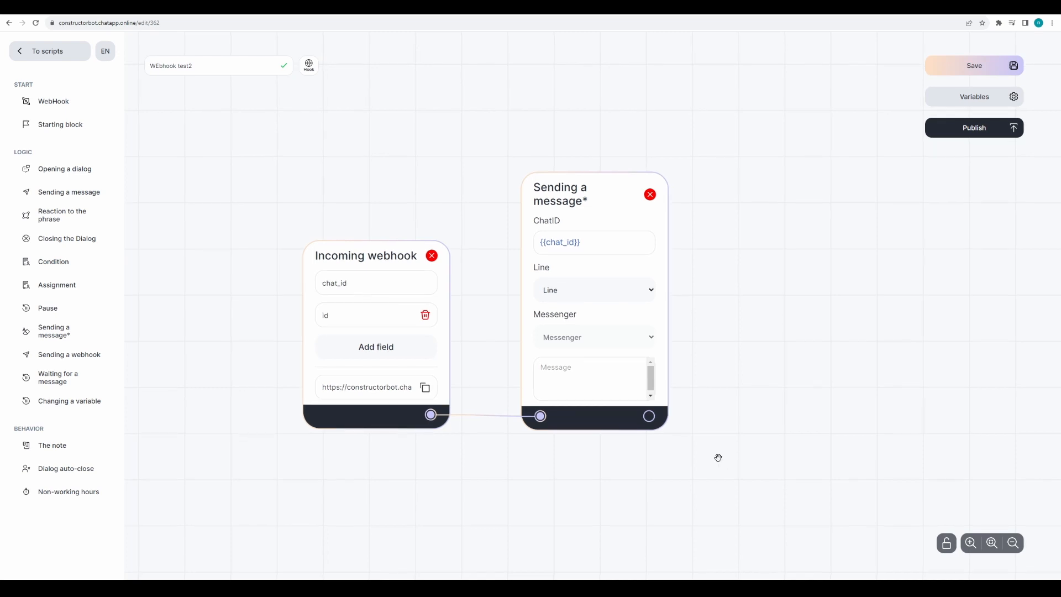
{"action": "left_click", "coordinate": [593, 290]}
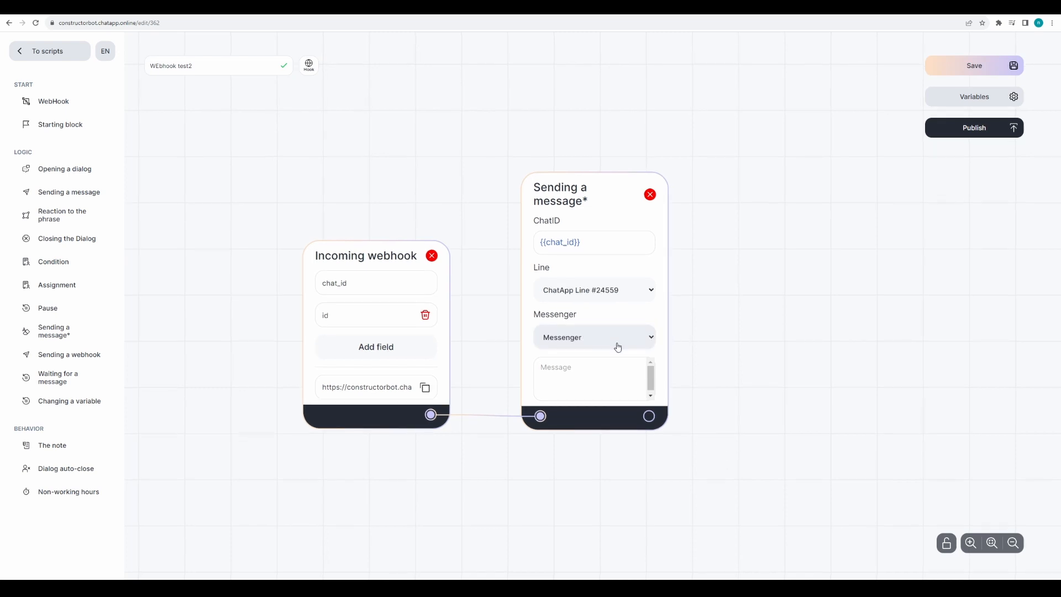
{"action": "left_click", "coordinate": [593, 337]}
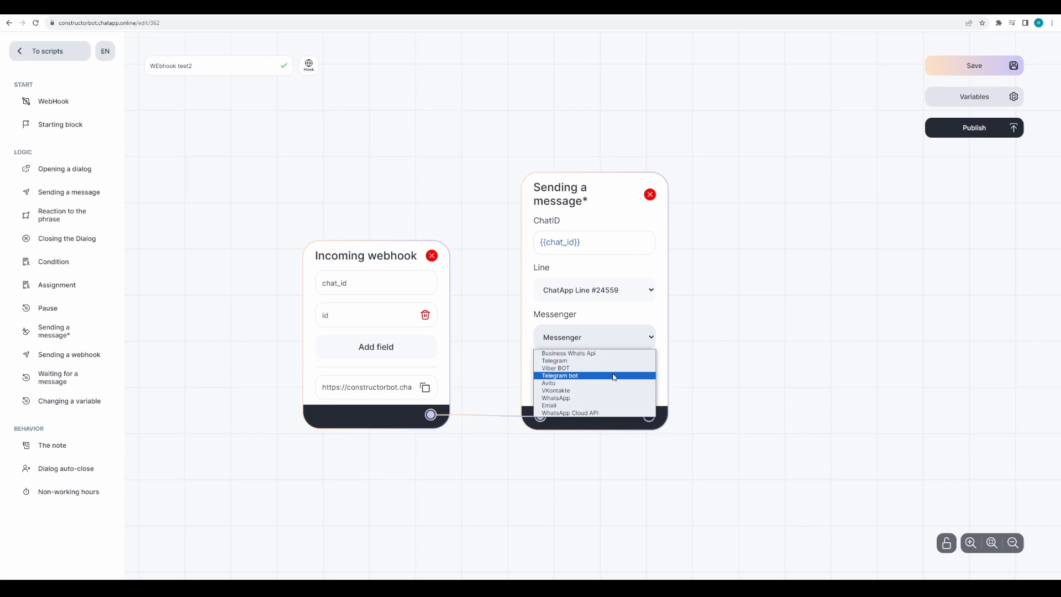
{"action": "left_click", "coordinate": [558, 375]}
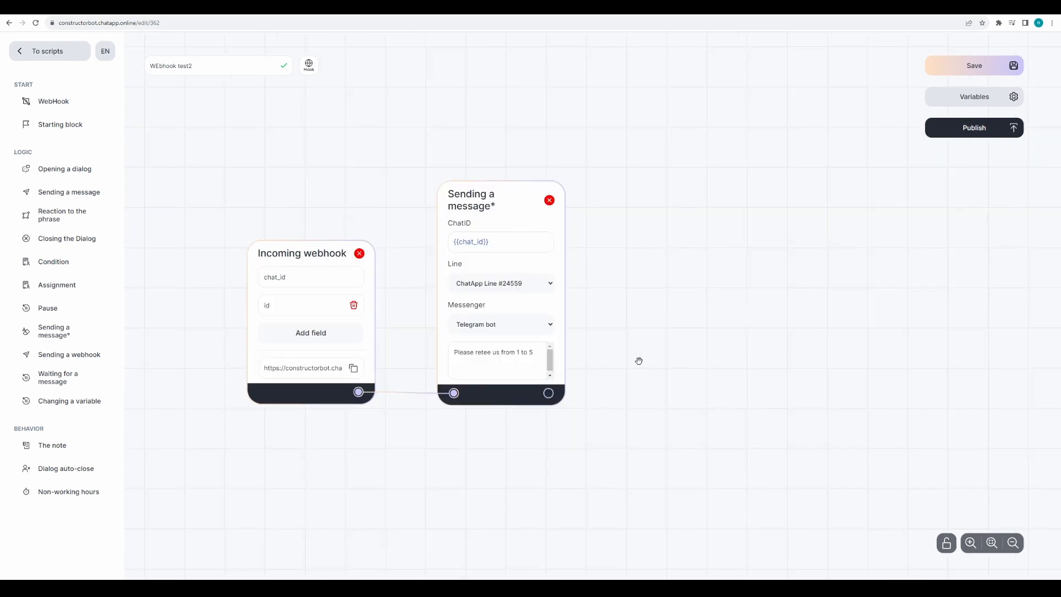
Add a Waiting for a message block after the rating request
{"action": "left_click_drag", "start_coordinate": [61, 377], "coordinate": [666, 287]}
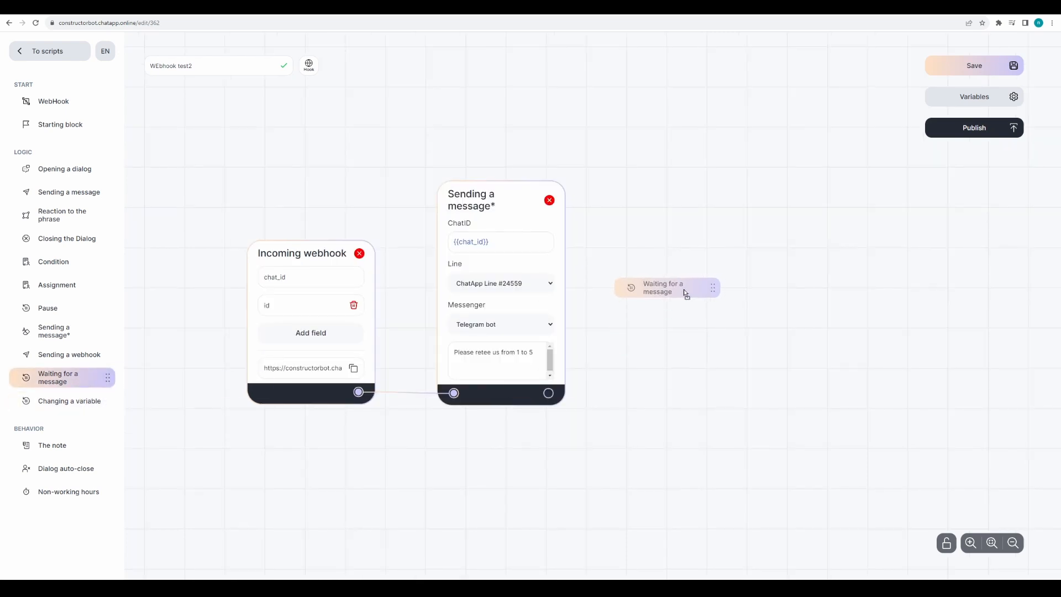
{"action": "left_click", "coordinate": [666, 287]}
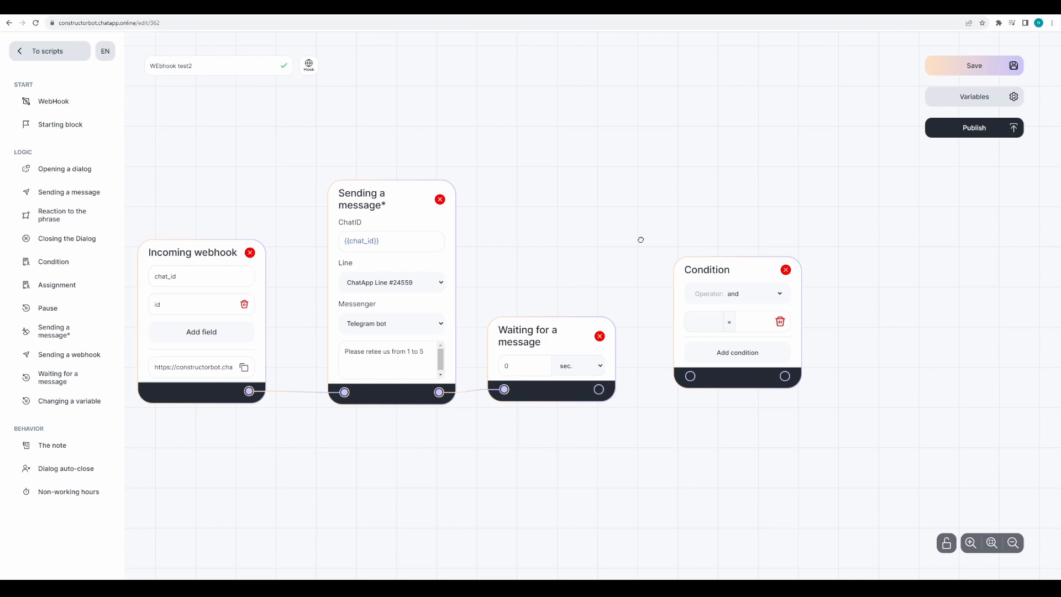
{"action": "left_click_drag", "start_coordinate": [639, 239], "coordinate": [616, 341]}
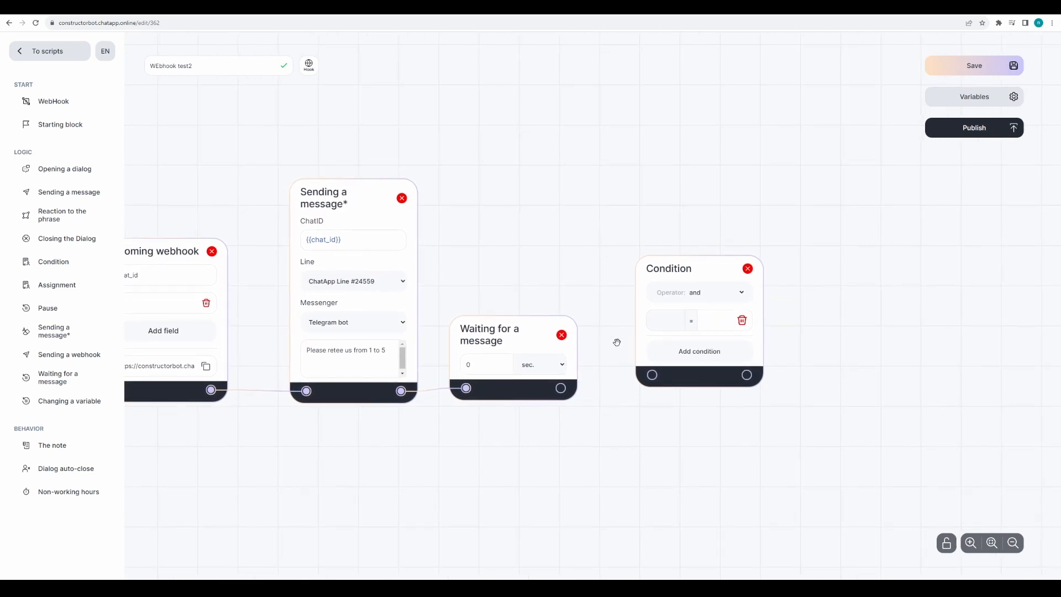
Set the Condition block operator to 'or' and base its first row on message
{"action": "left_click", "coordinate": [700, 291]}
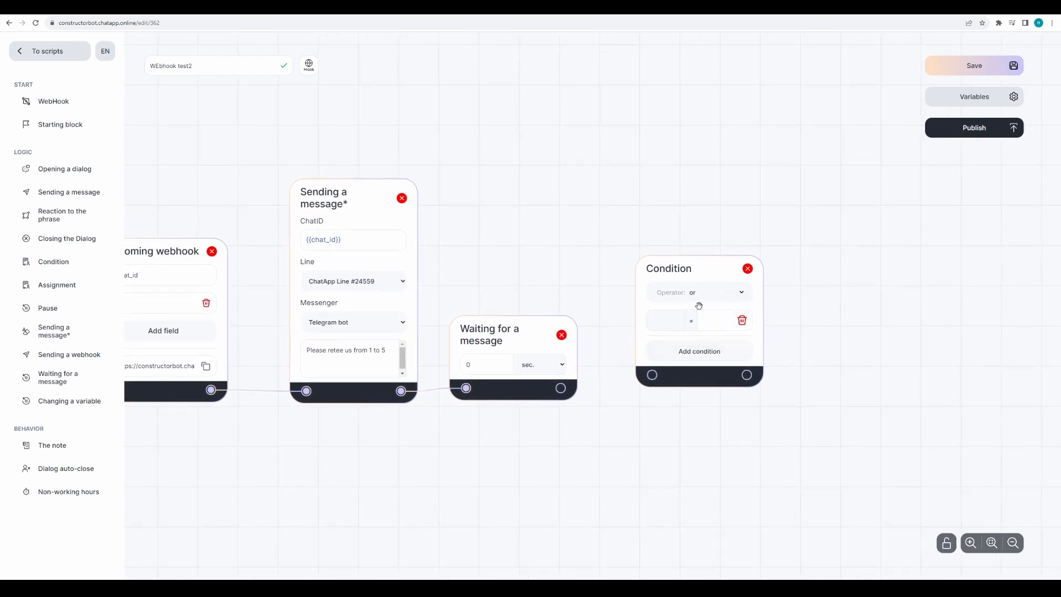
{"action": "left_click", "coordinate": [666, 319]}
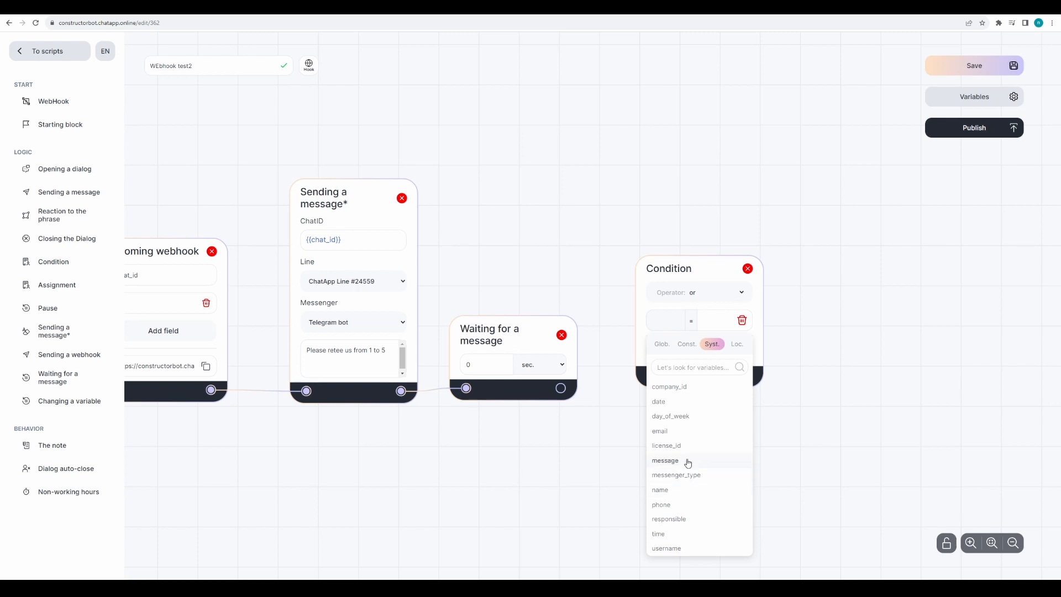
{"action": "left_click", "coordinate": [664, 460]}
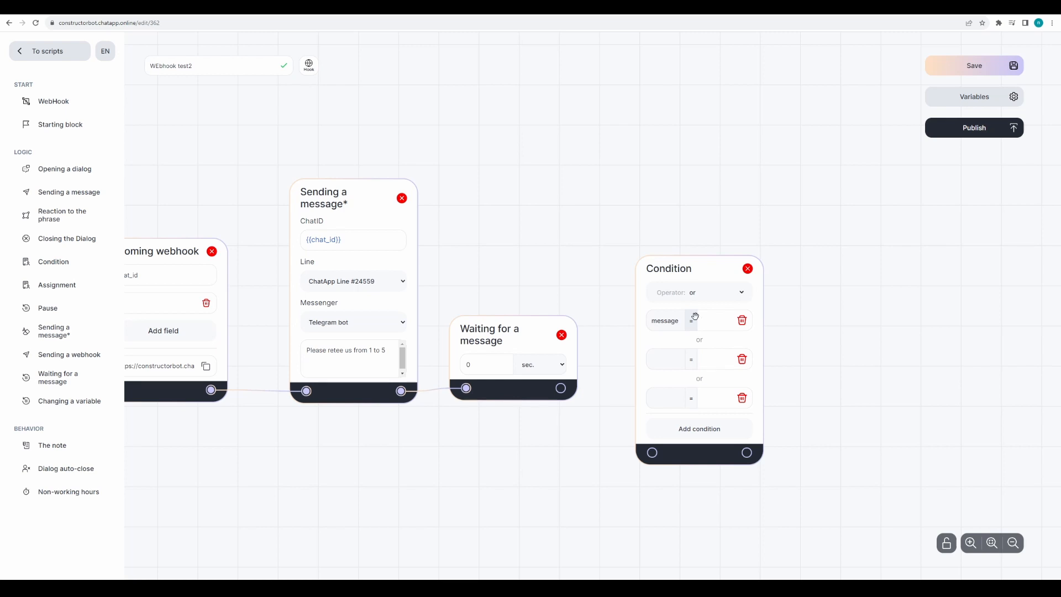
Enter the condition values 1;2;3 and 4;5, plus 'Does not contain' 1;2;3;4;5
{"action": "type", "text": "1;2;3"}
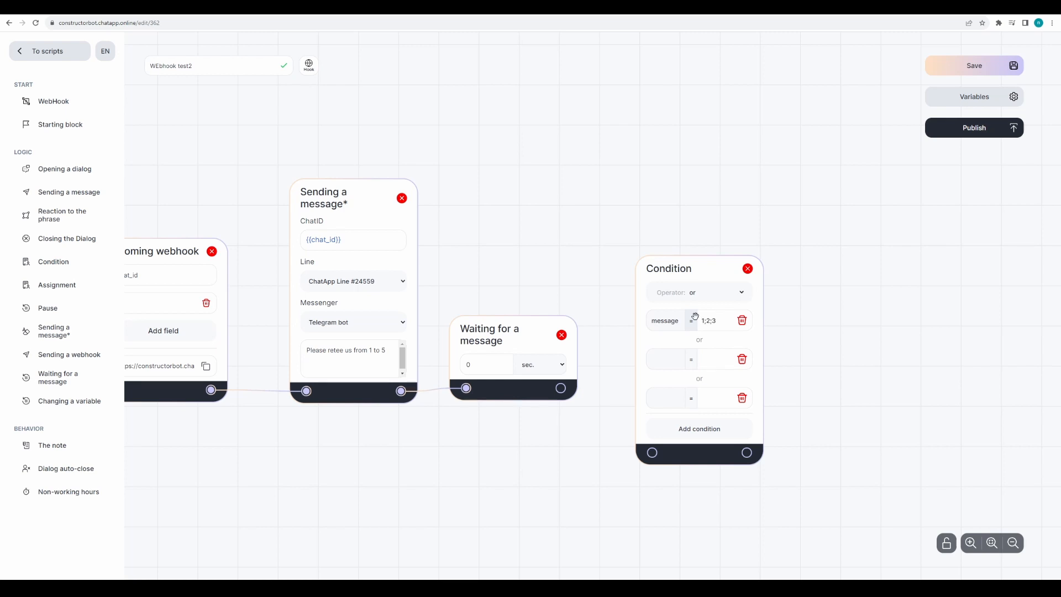
{"action": "left_click", "coordinate": [666, 359]}
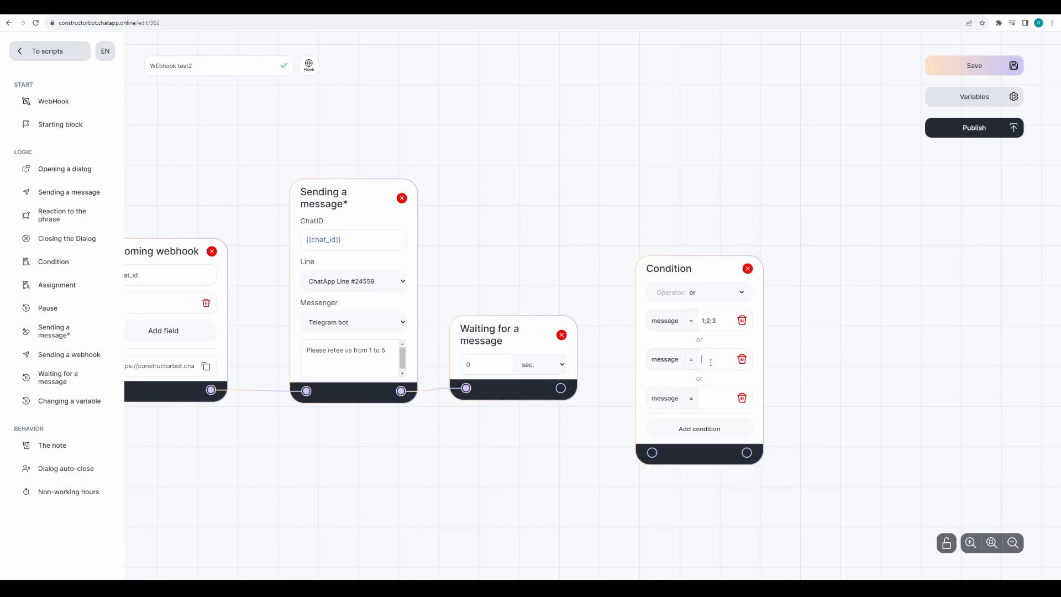
{"action": "type", "text": "4;5"}
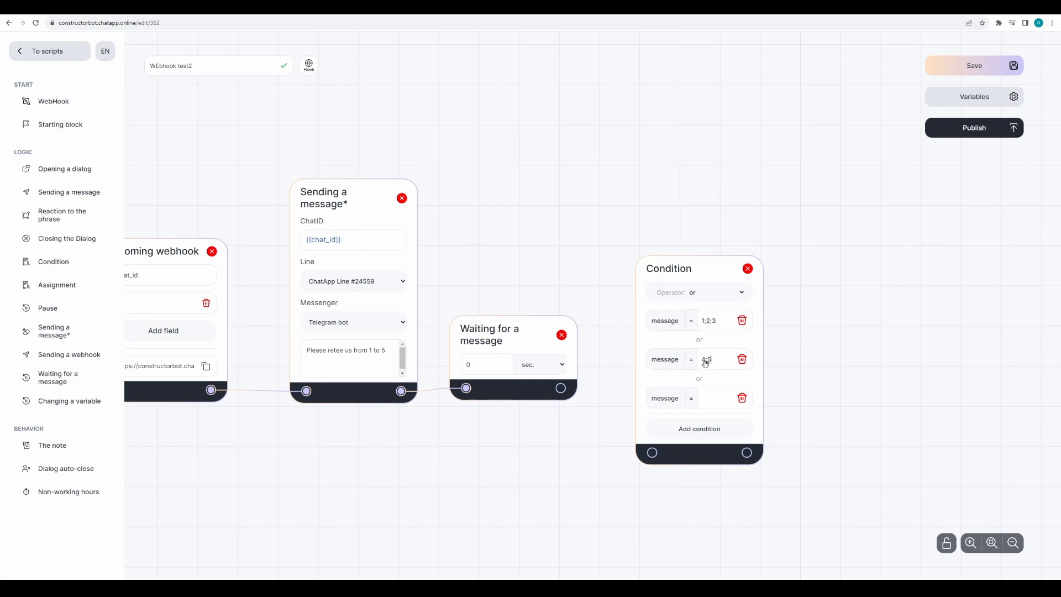
{"action": "left_click", "coordinate": [691, 398]}
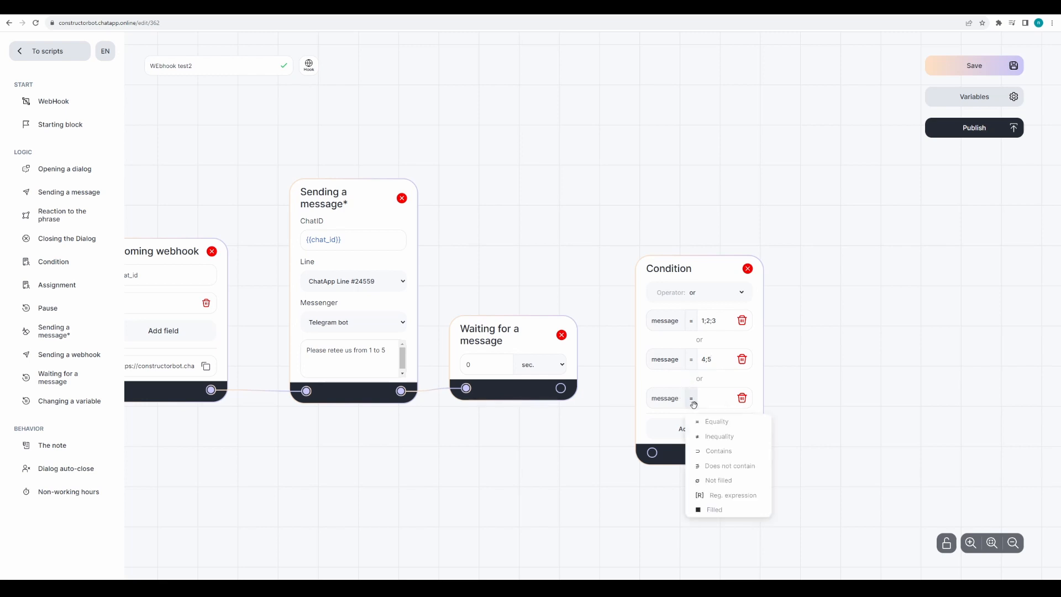
{"action": "left_click", "coordinate": [719, 436]}
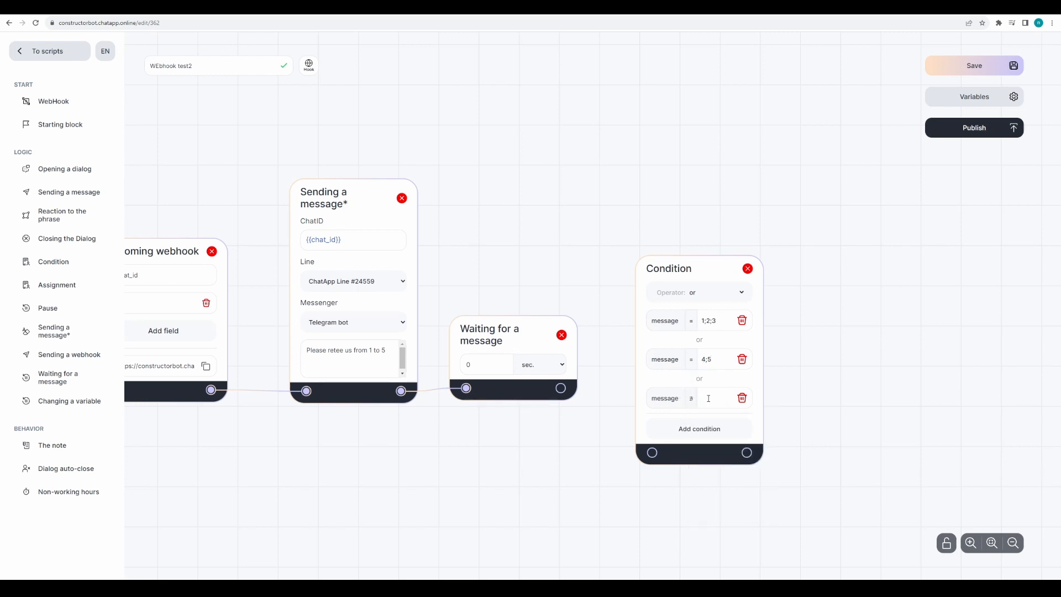
{"action": "type", "text": "1;2;3;4;5"}
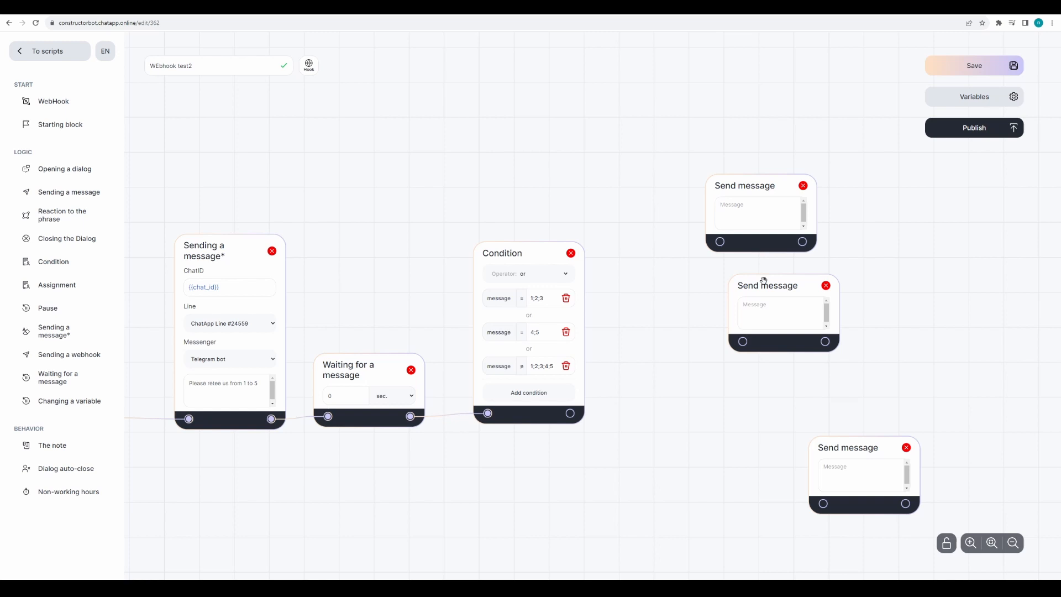
Enter replies 'We are sorry for your experience', 'Thanks we appreciate it', 'Tha…' and link branches
{"action": "left_click_drag", "start_coordinate": [847, 446], "coordinate": [753, 407]}
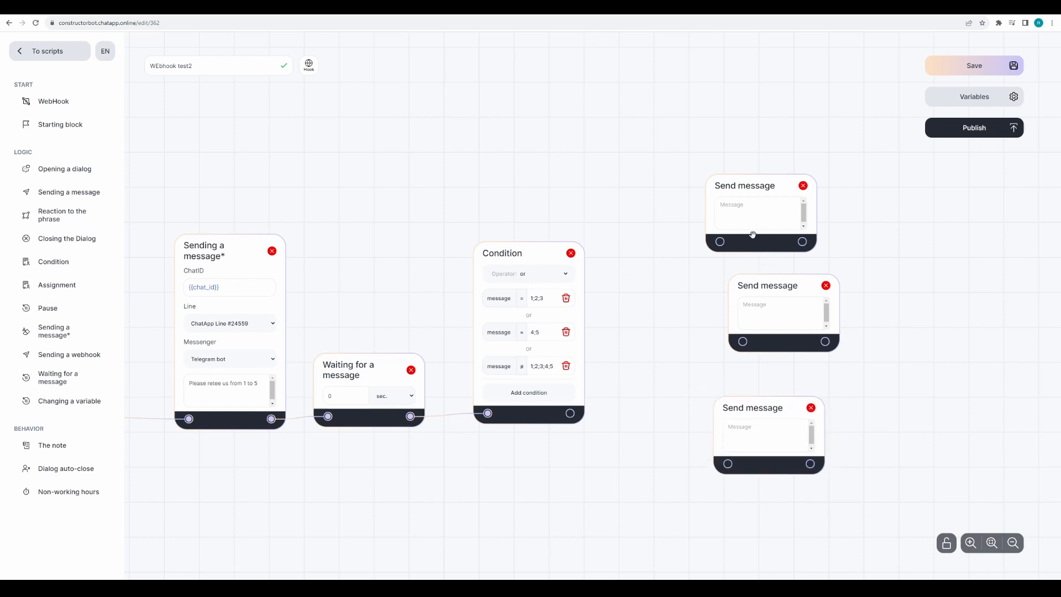
{"action": "type", "text": "We are sorry for your experience."}
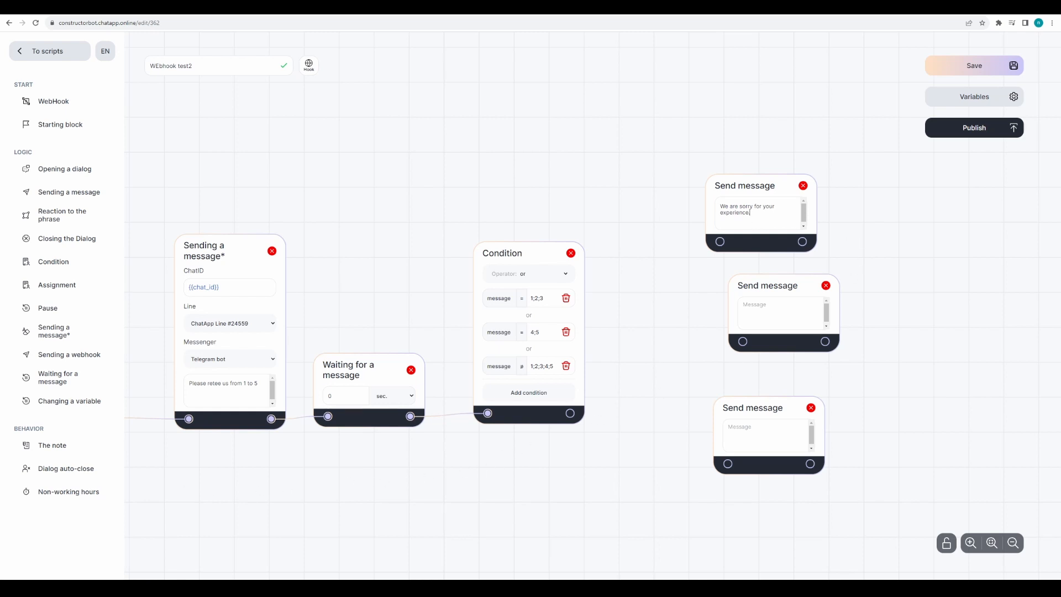
{"action": "type", "text": "Thanks we appreciate it"}
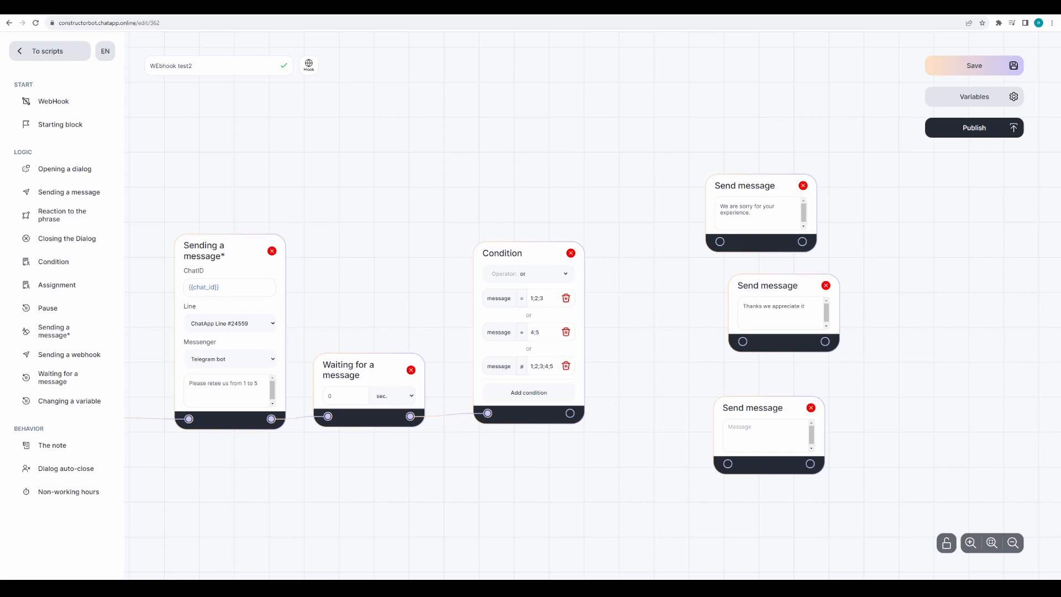
{"action": "type", "text": "Thanks for your opinion"}
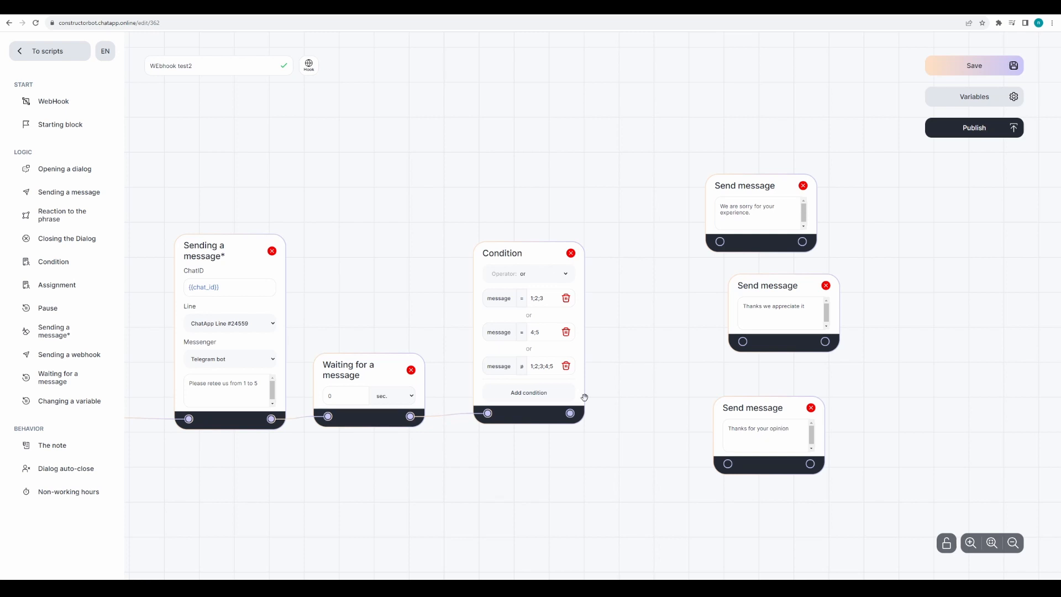
{"action": "left_click_drag", "start_coordinate": [570, 413], "coordinate": [719, 241]}
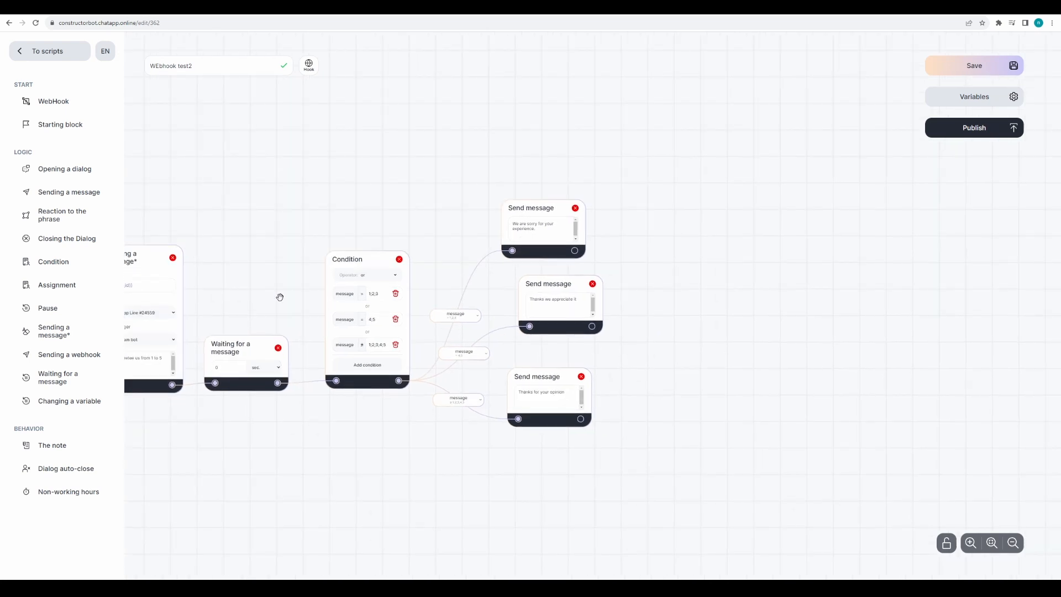
Add a Sending a webhook block after the reply blocks
{"action": "left_click_drag", "start_coordinate": [68, 353], "coordinate": [756, 196]}
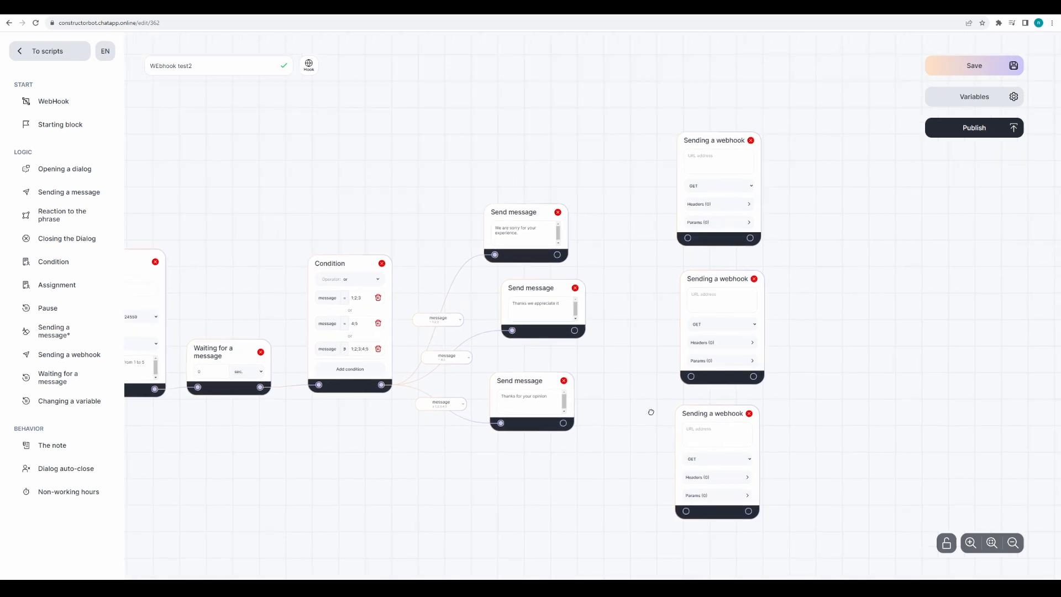
{"action": "mouse_move", "coordinate": [556, 254]}
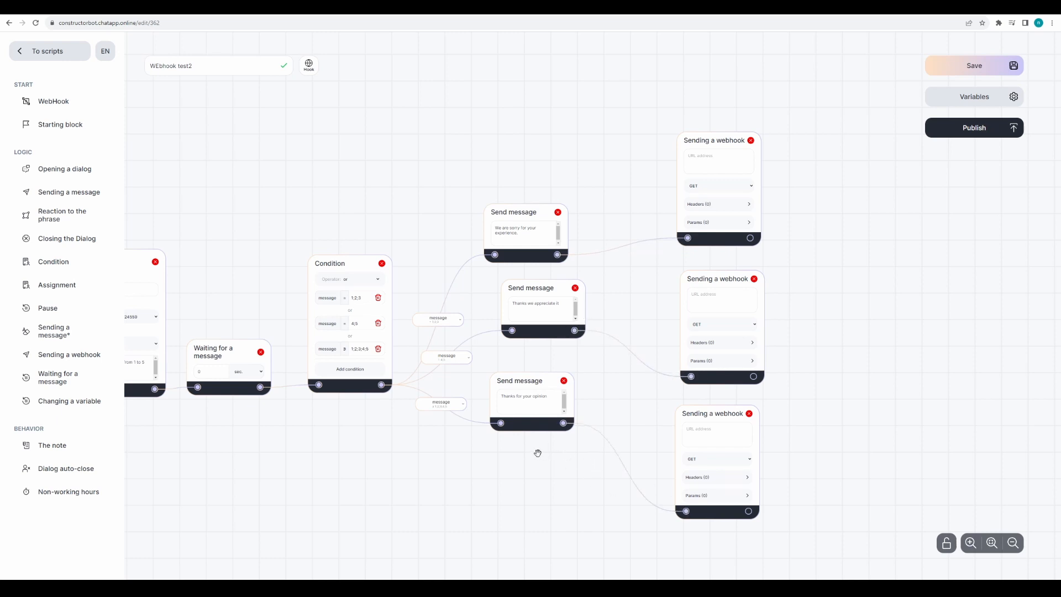
{"action": "left_click", "coordinate": [717, 155]}
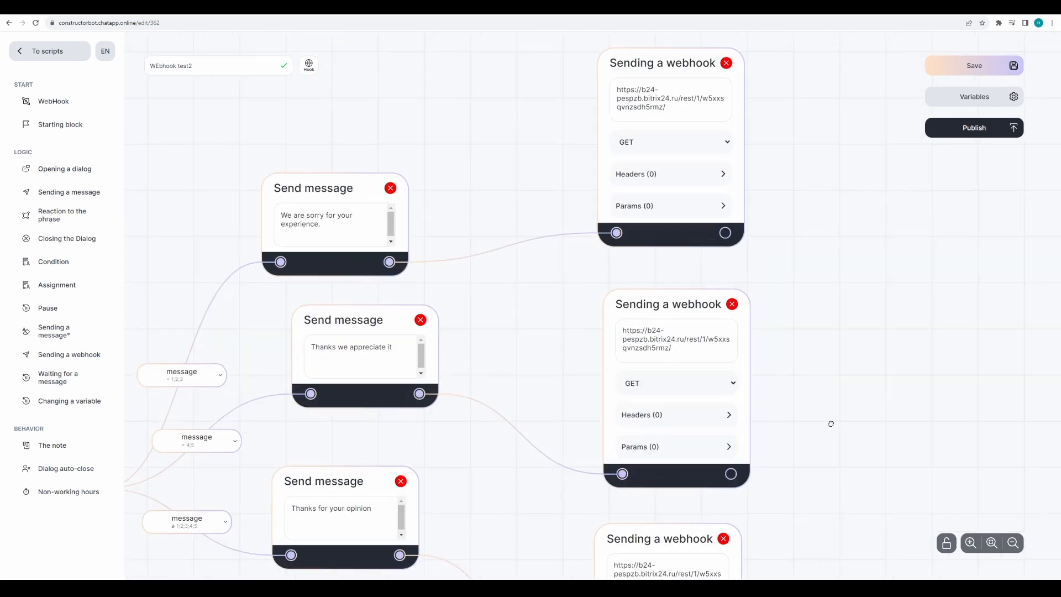
{"action": "mouse_move", "coordinate": [798, 383]}
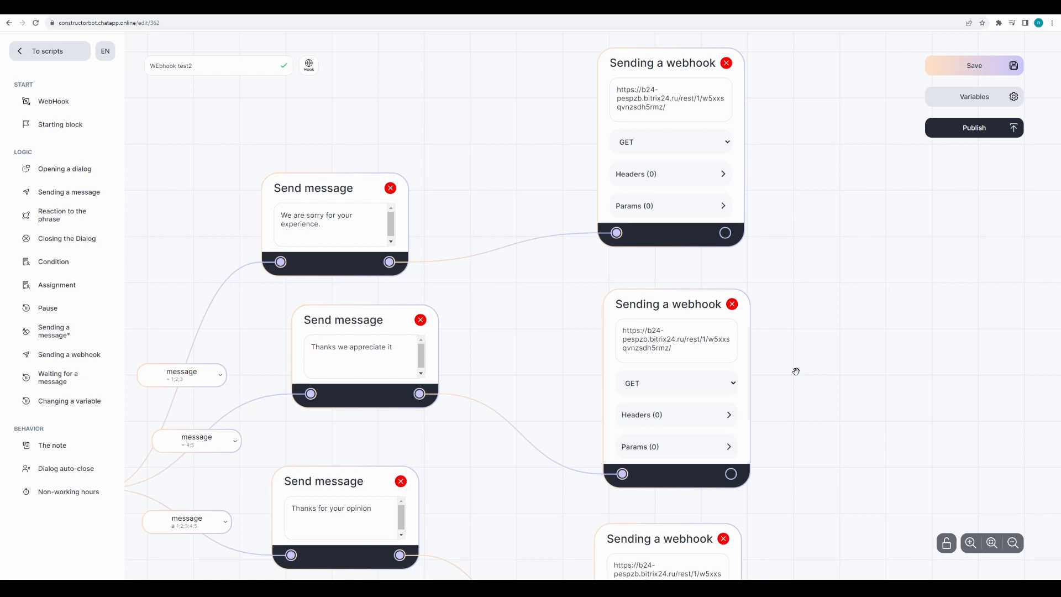
{"action": "mouse_move", "coordinate": [831, 385]}
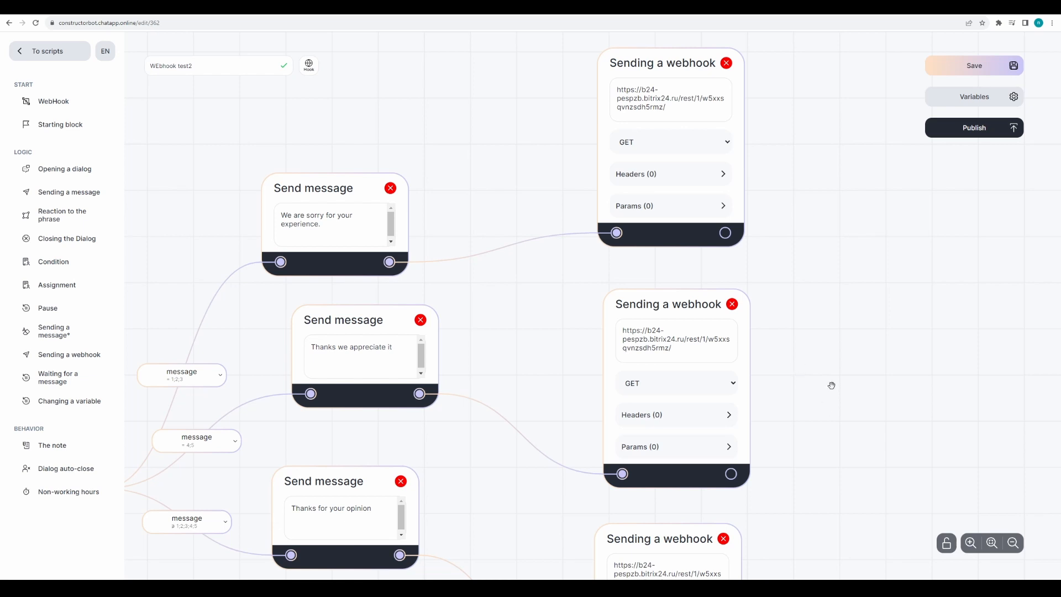
{"action": "mouse_move", "coordinate": [837, 382]}
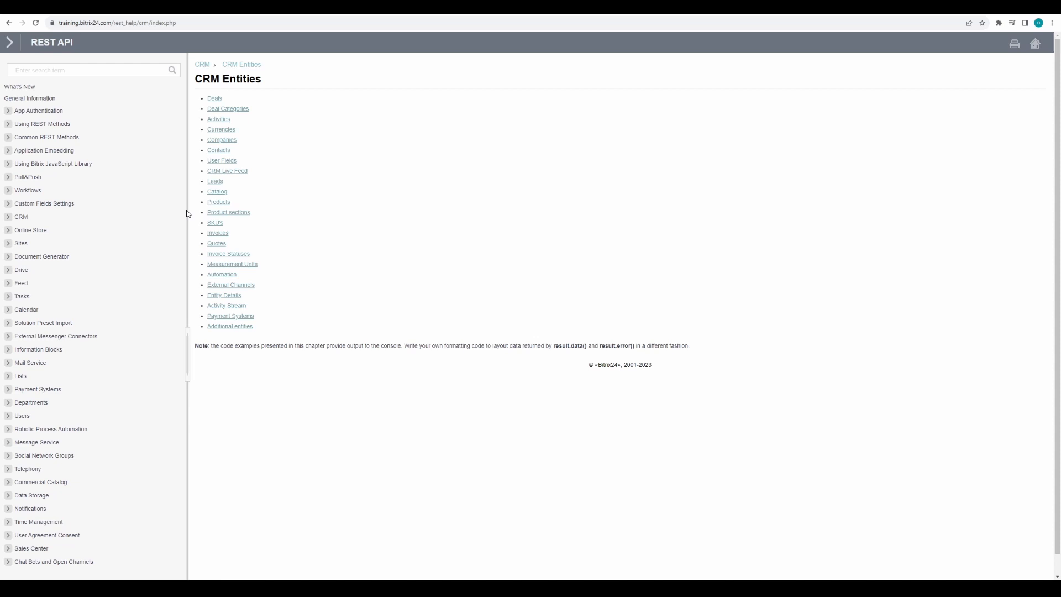
Open crm.deal.update under CRM > Deals and select its method name
{"action": "left_click", "coordinate": [21, 216]}
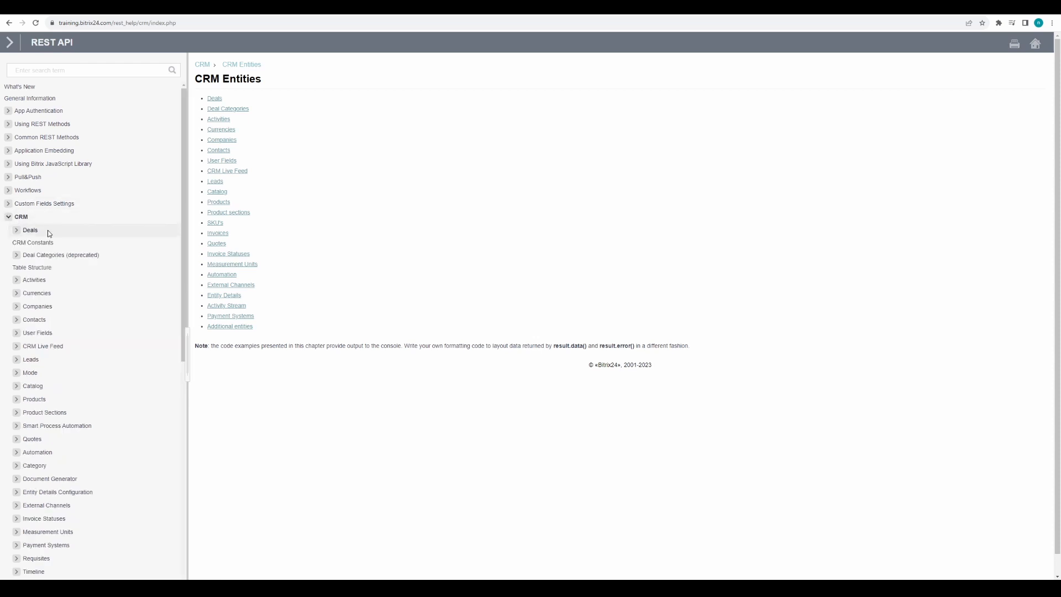
{"action": "left_click", "coordinate": [30, 230]}
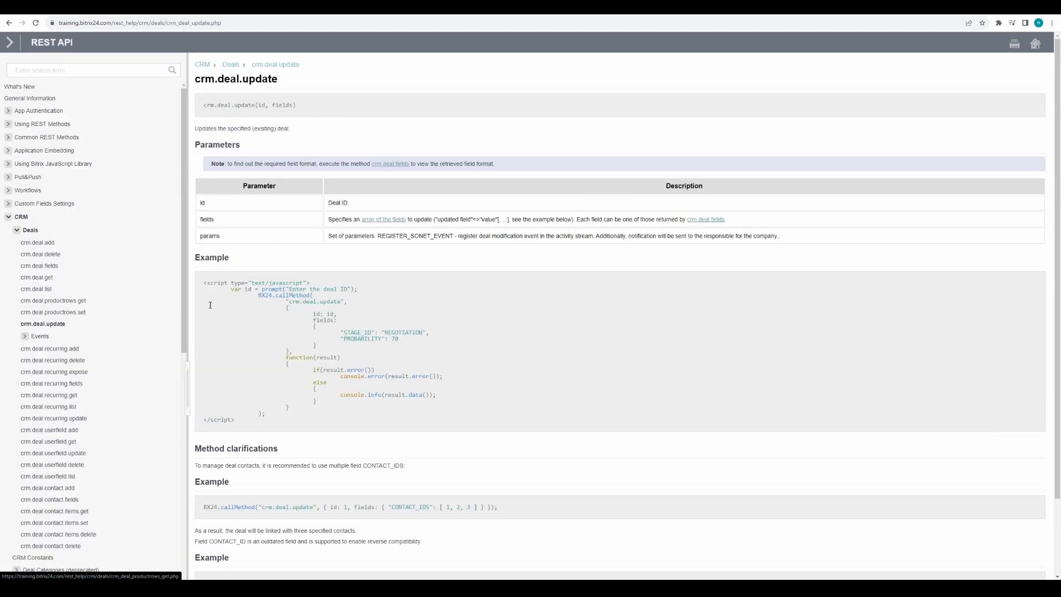
{"action": "double_click", "coordinate": [232, 104]}
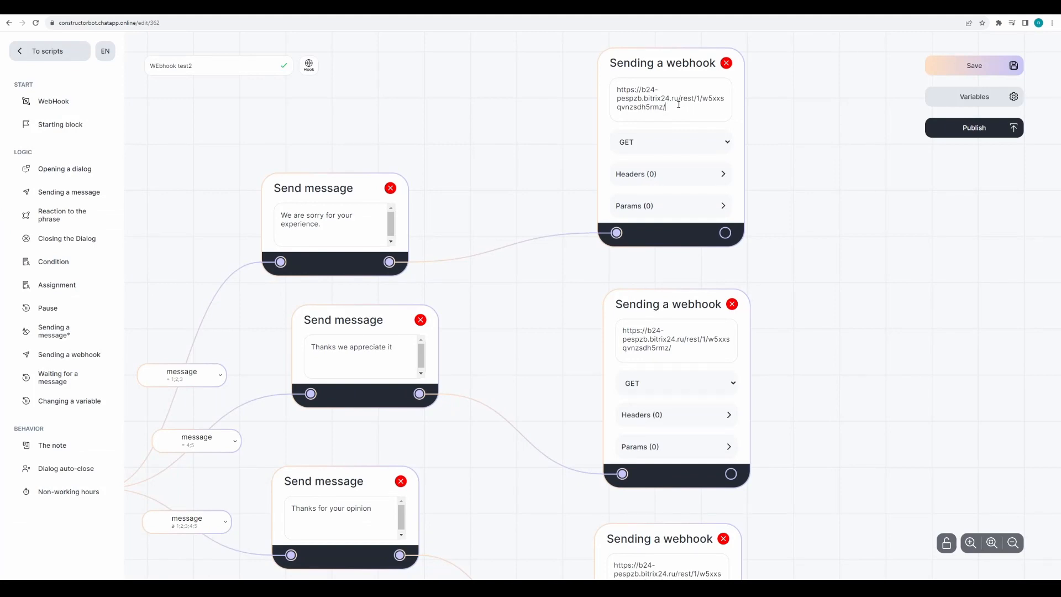
Append 'crm.deal.update?' to the Bitrix24 webhook URL
{"action": "type", "text": "crm.deal.update?"}
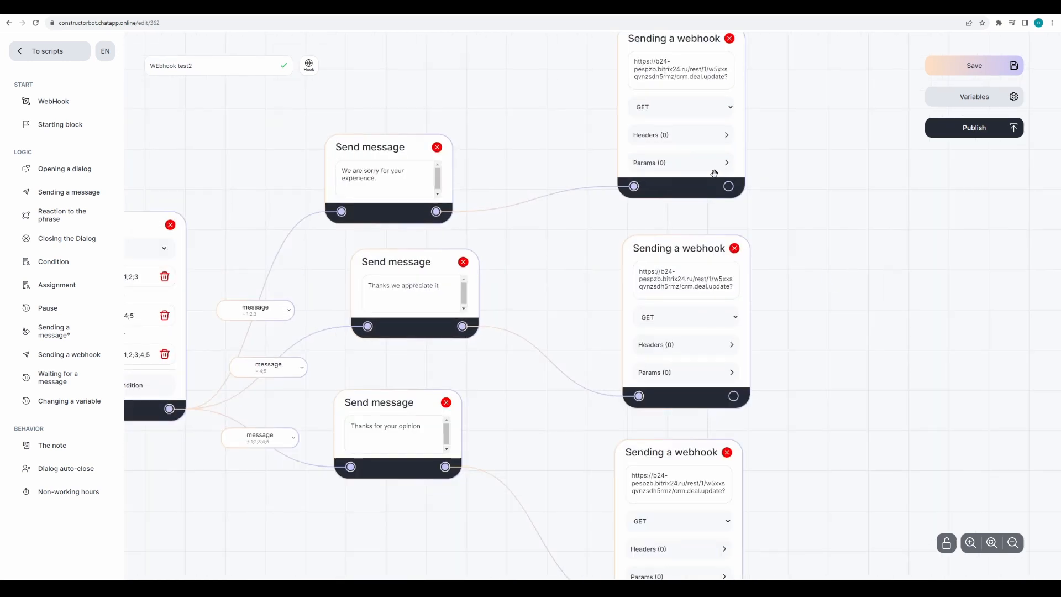
{"action": "left_click", "coordinate": [680, 162]}
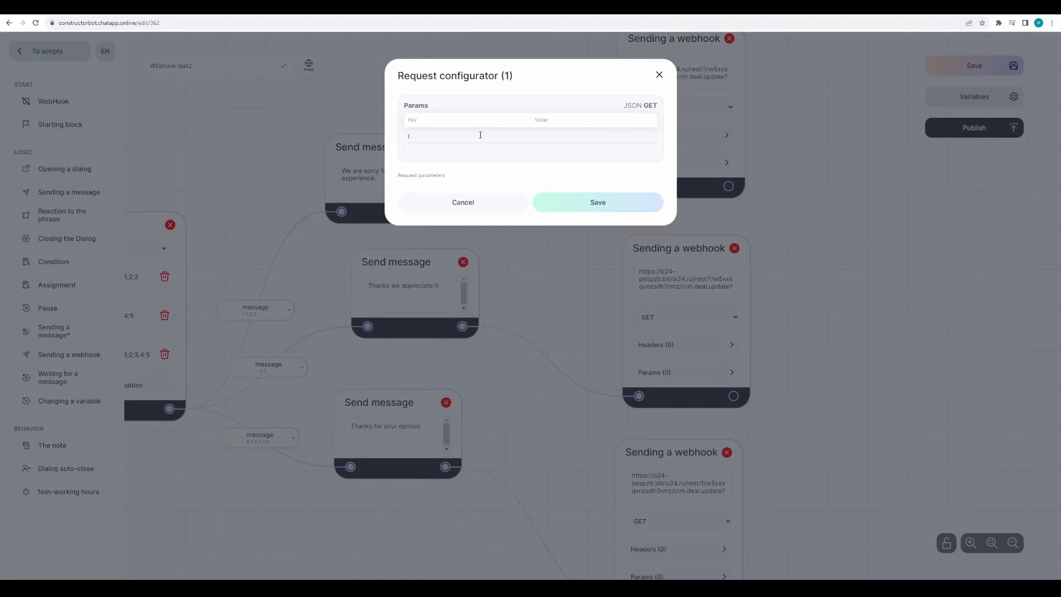
Give the webhook blocks an ID parameter with value {{id}} and save it
{"action": "type", "text": "ID"}
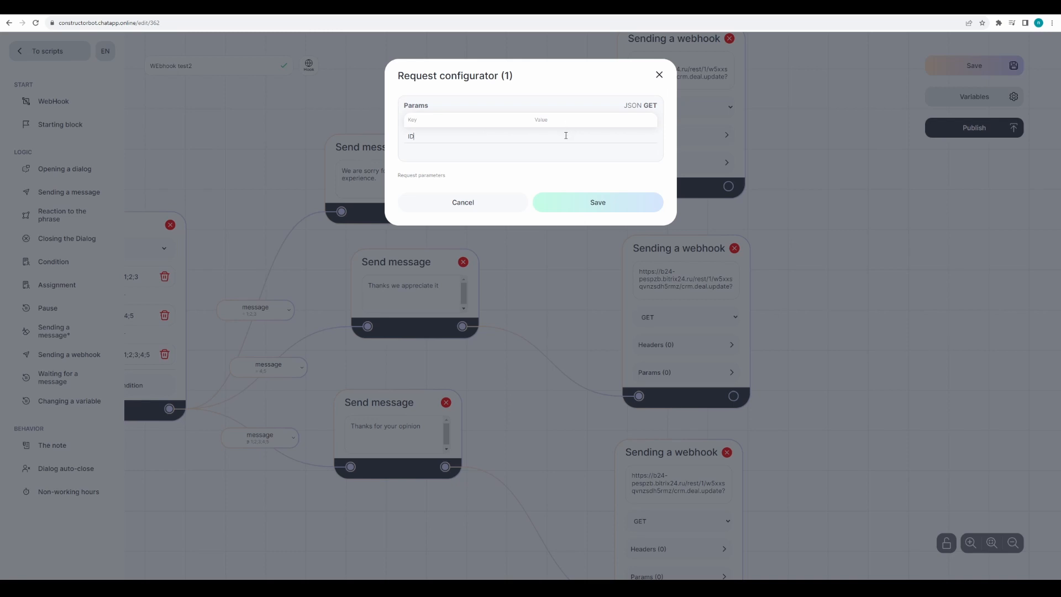
{"action": "type", "text": "{{"}
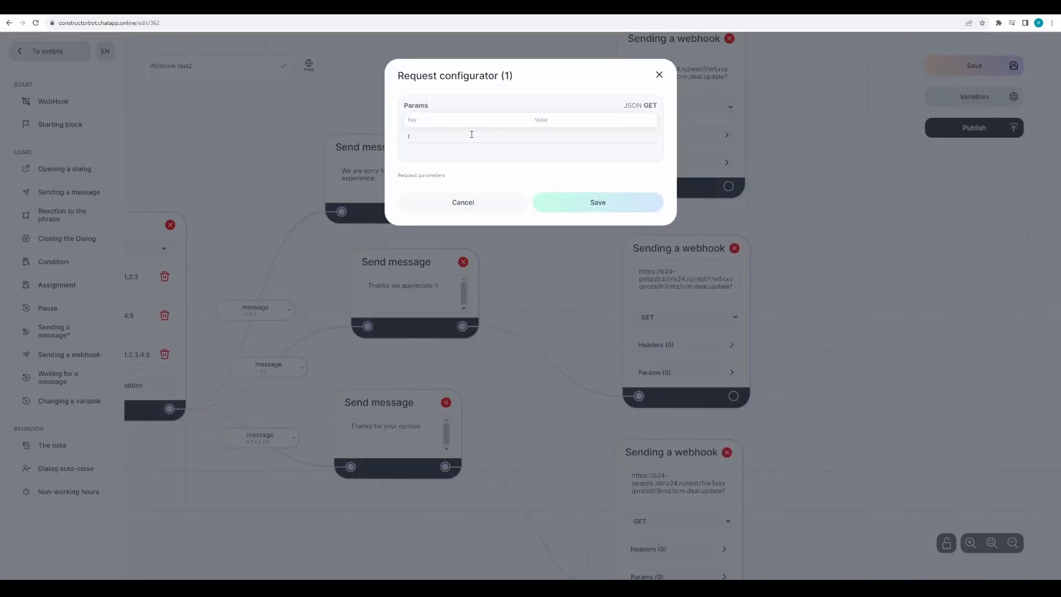
{"action": "type", "text": "{{"}
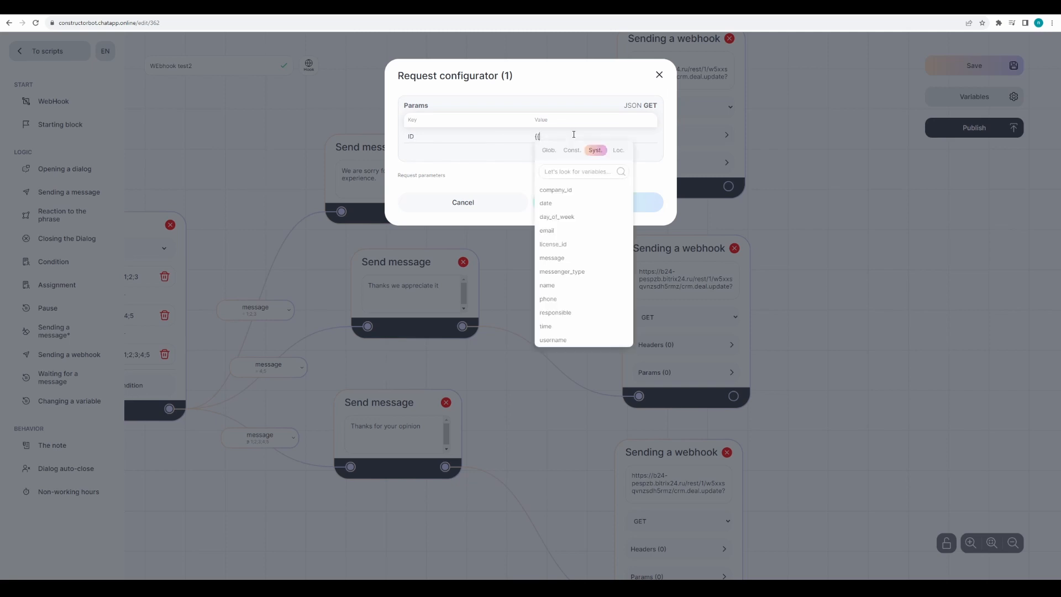
{"action": "left_click", "coordinate": [463, 202]}
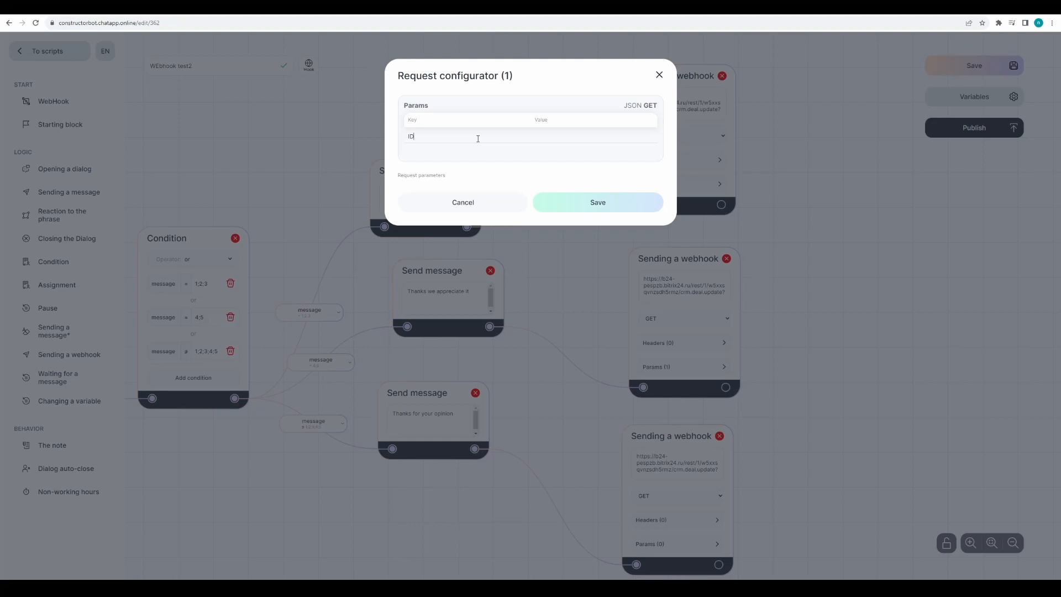
{"action": "type", "text": "{{id}}"}
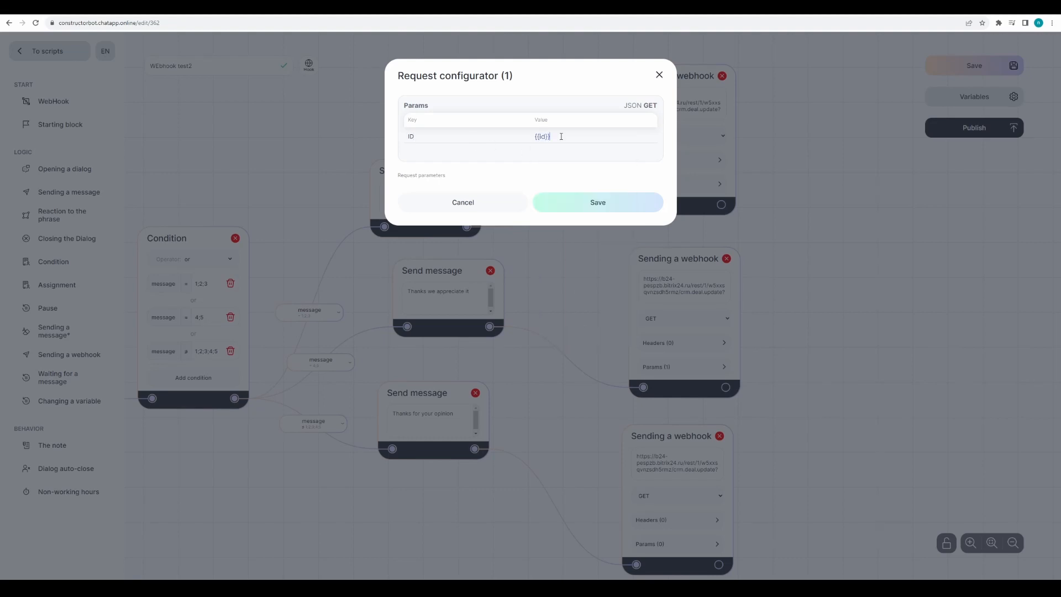
{"action": "left_click", "coordinate": [597, 202]}
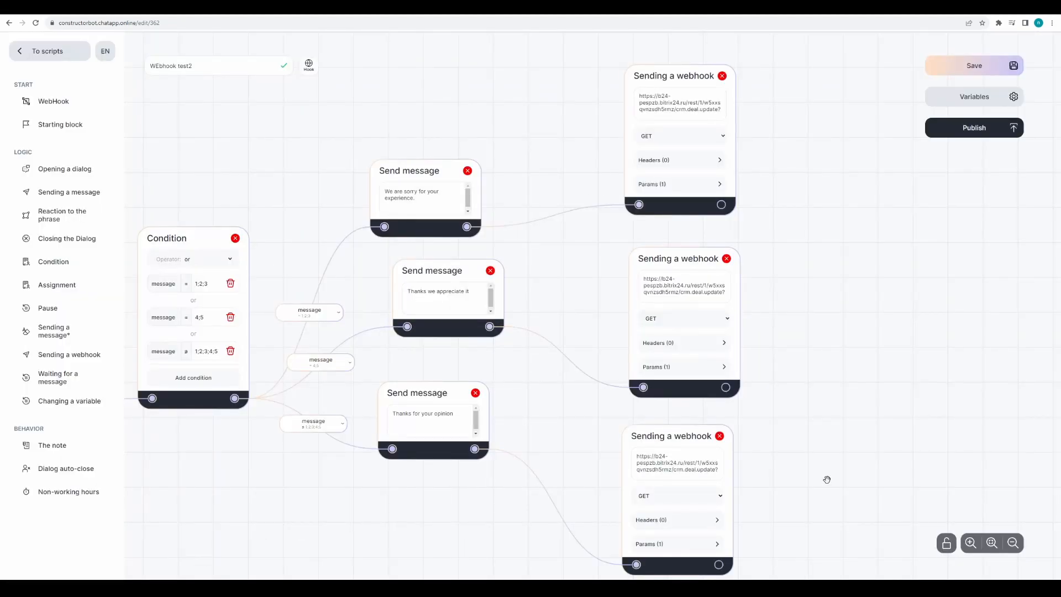
{"action": "double_click", "coordinate": [313, 426]}
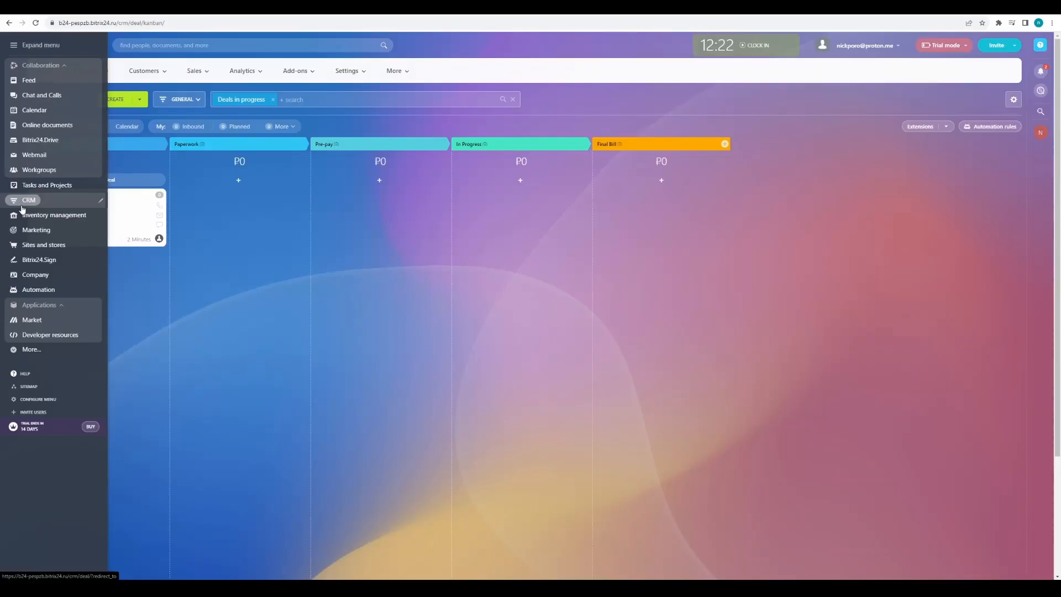
In deal Test2, add a Feedback section with a 'Good Feedback' field and start a 'Bad Fedd' field
{"action": "left_click", "coordinate": [28, 199]}
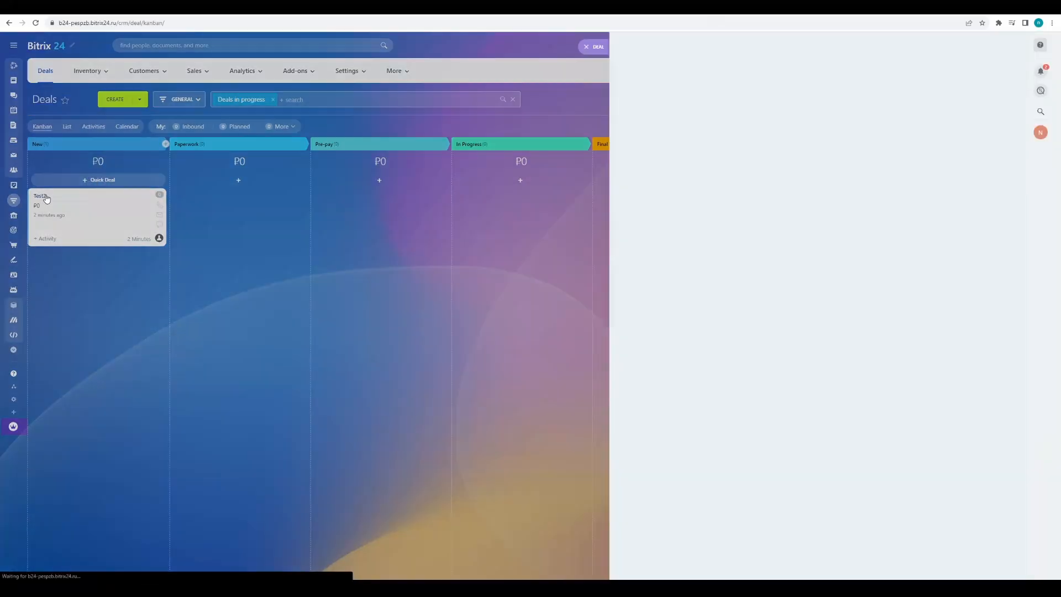
{"action": "left_click", "coordinate": [40, 196]}
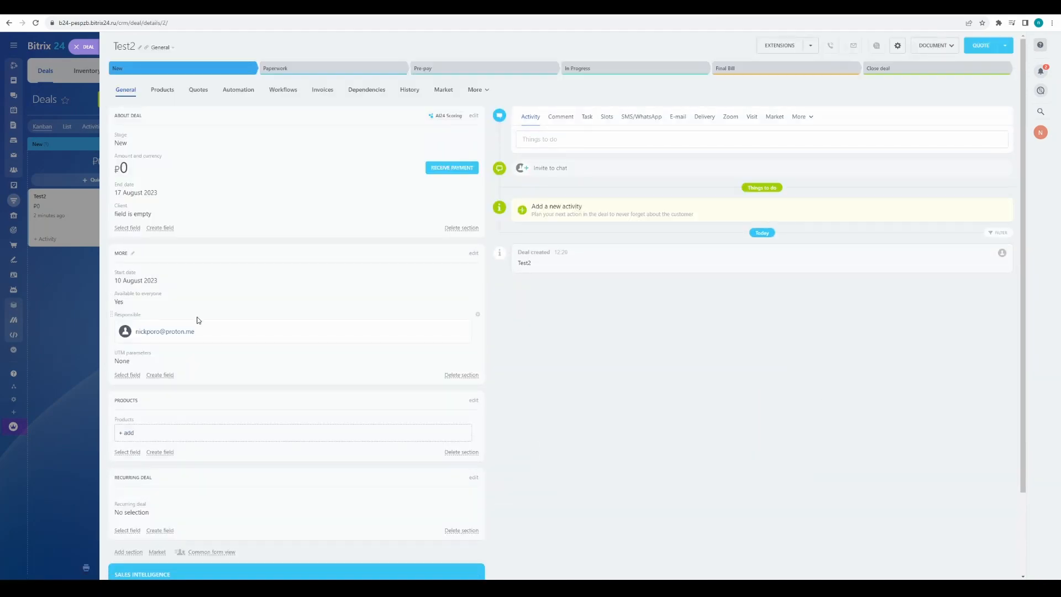
{"action": "scroll", "scroll_direction": "down", "scroll_amount": 3}
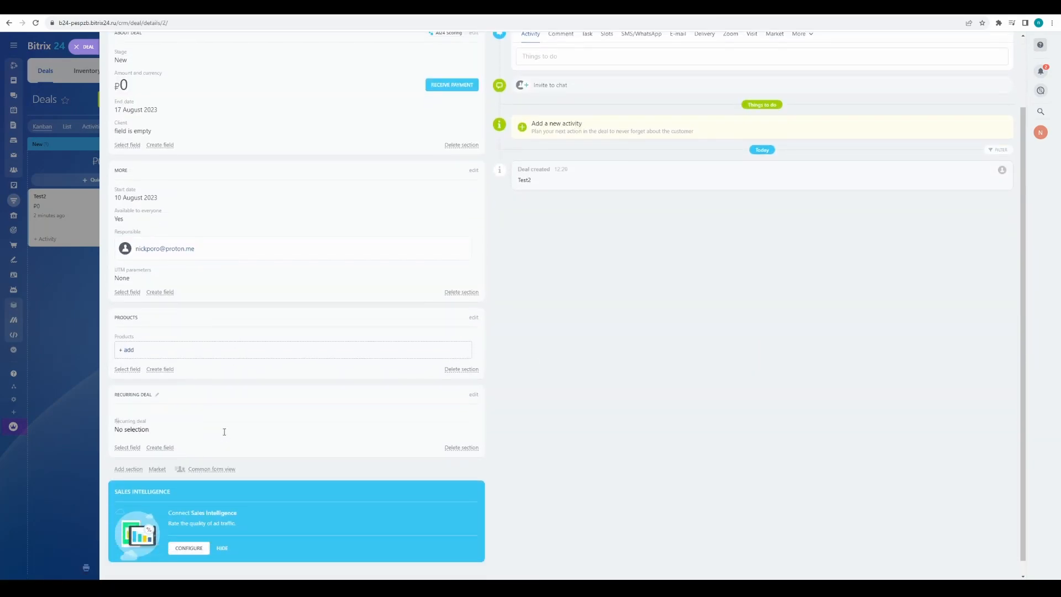
{"action": "left_click", "coordinate": [160, 447]}
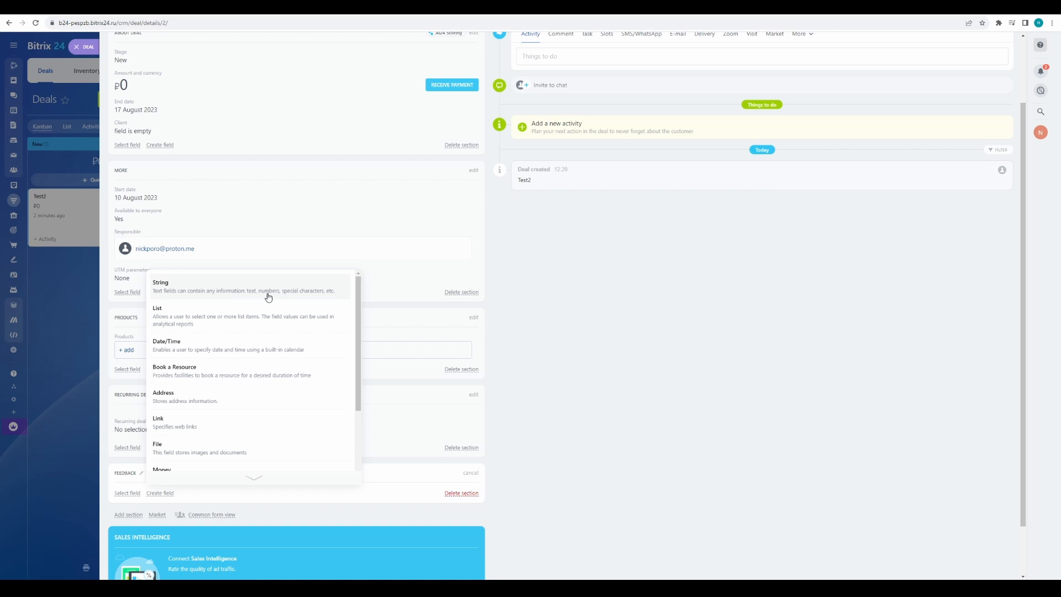
{"action": "type", "text": "Good Fe"}
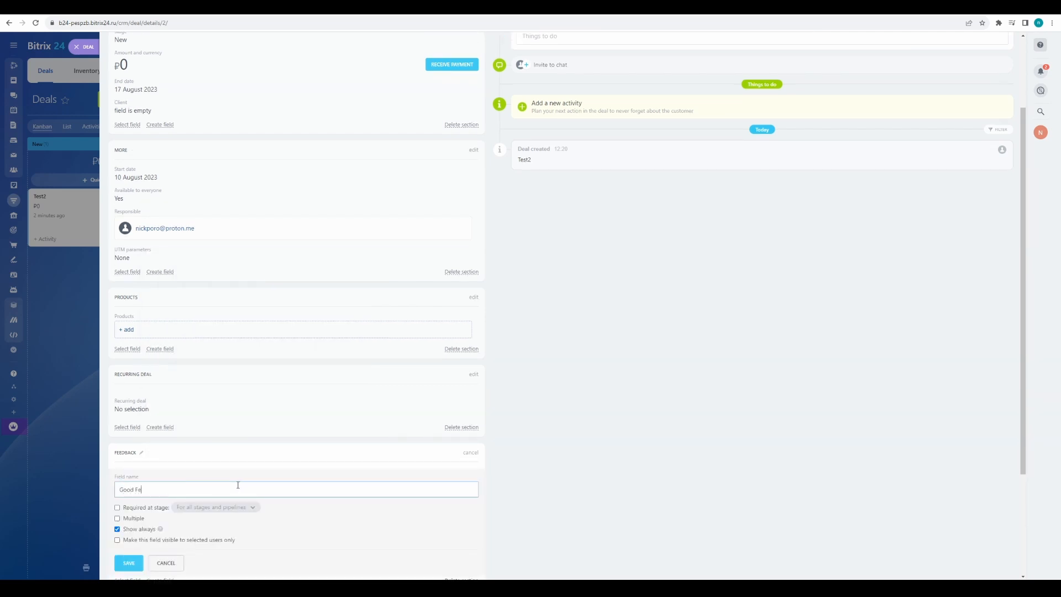
{"action": "left_click", "coordinate": [129, 563]}
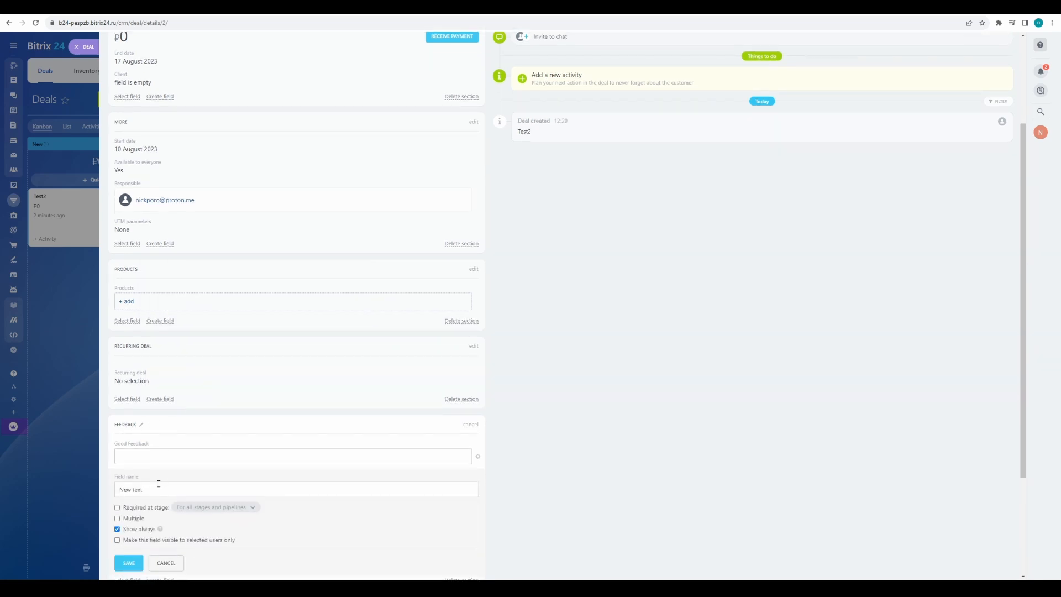
{"action": "type", "text": "Bad Fedd"}
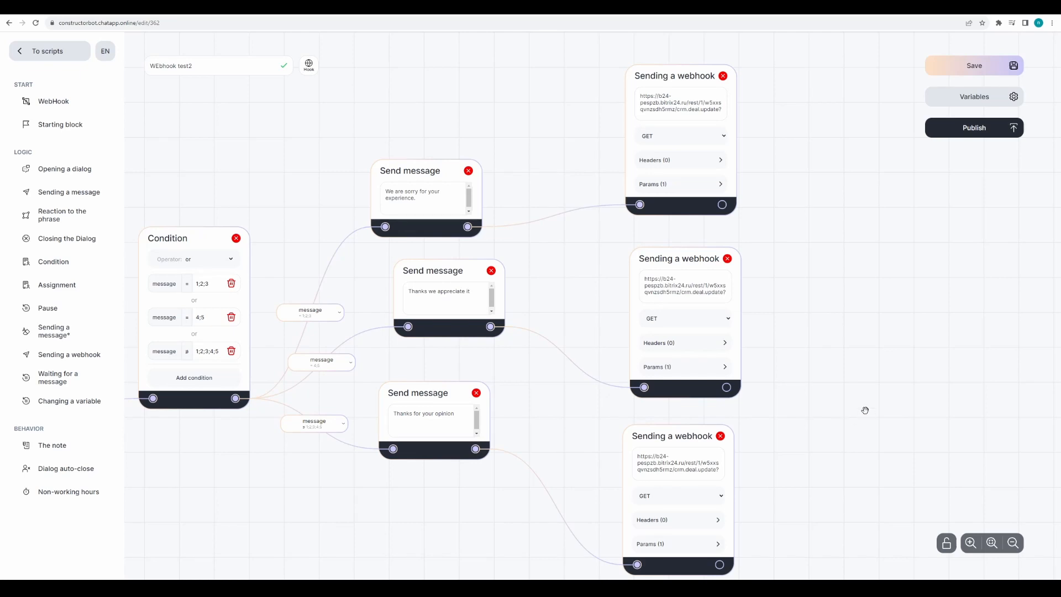
{"action": "mouse_move", "coordinate": [908, 355]}
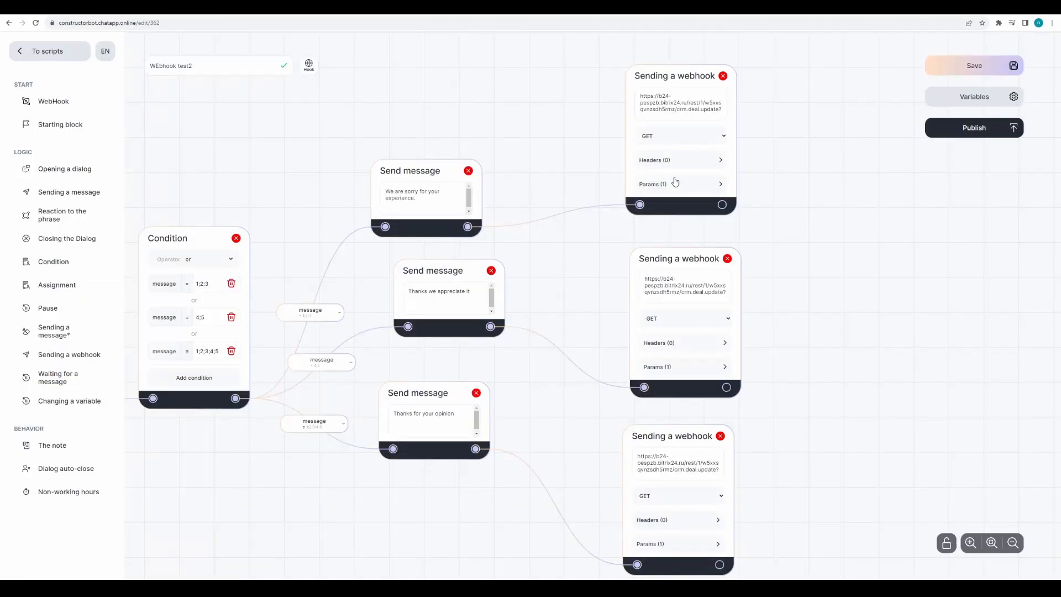
{"action": "left_click", "coordinate": [653, 184]}
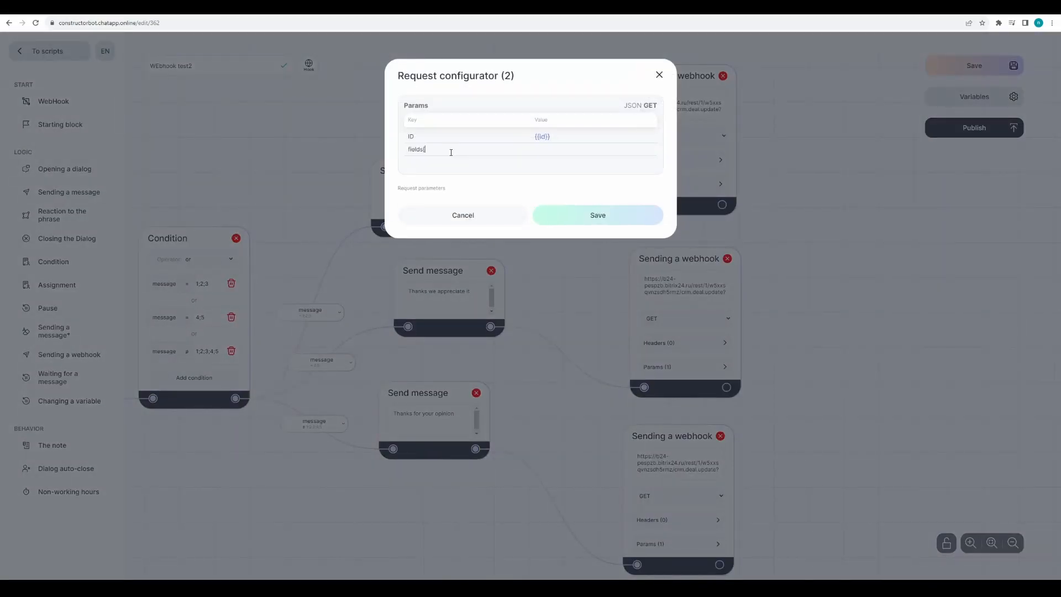
{"action": "type", "text": "]"}
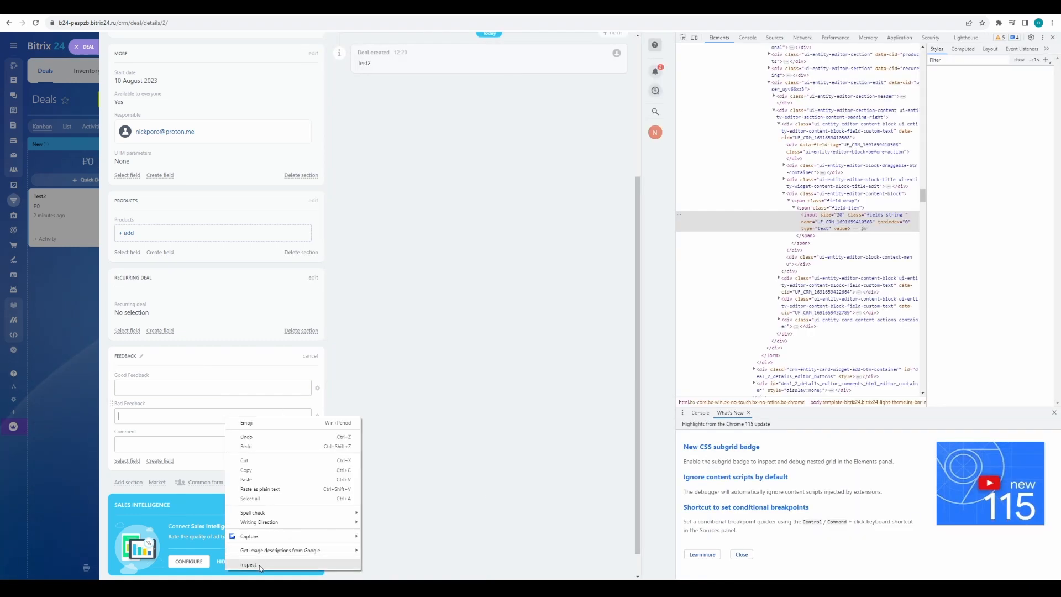
{"action": "left_click", "coordinate": [248, 564]}
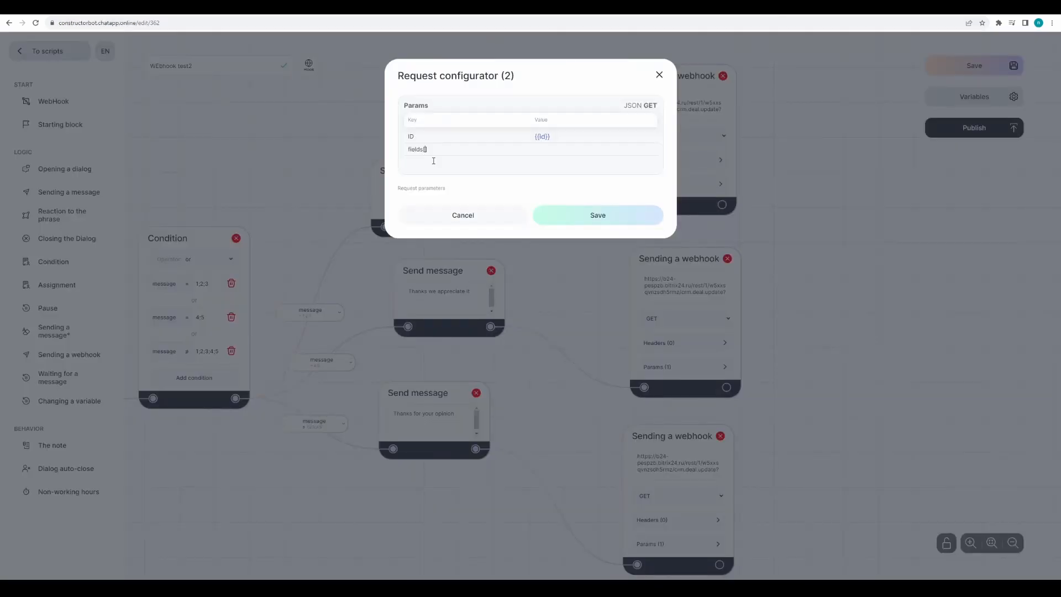
{"action": "type", "text": "[UF_CRM_1691659410508]"}
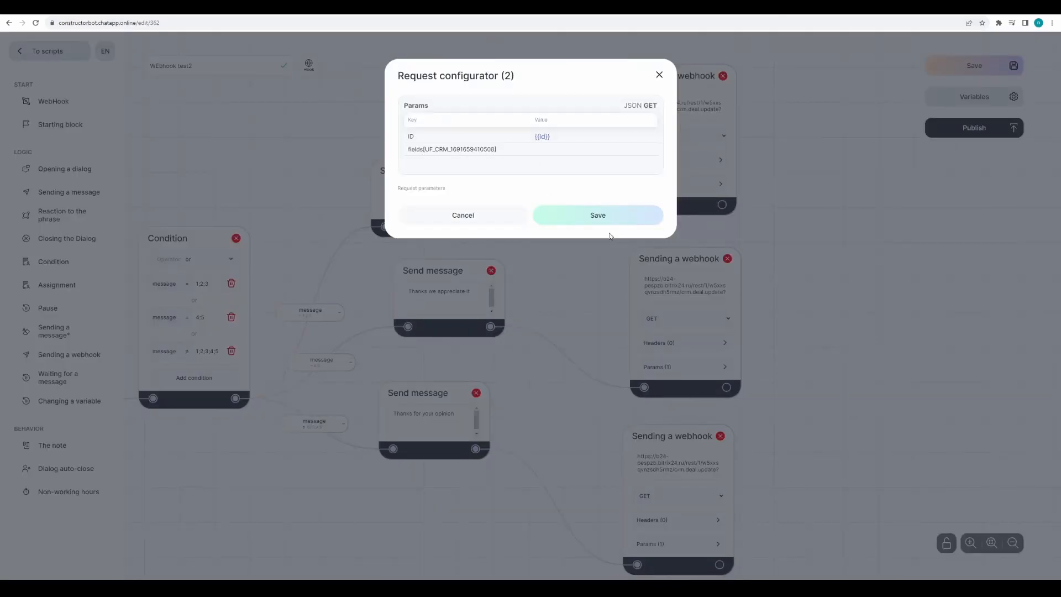
{"action": "left_click", "coordinate": [597, 215]}
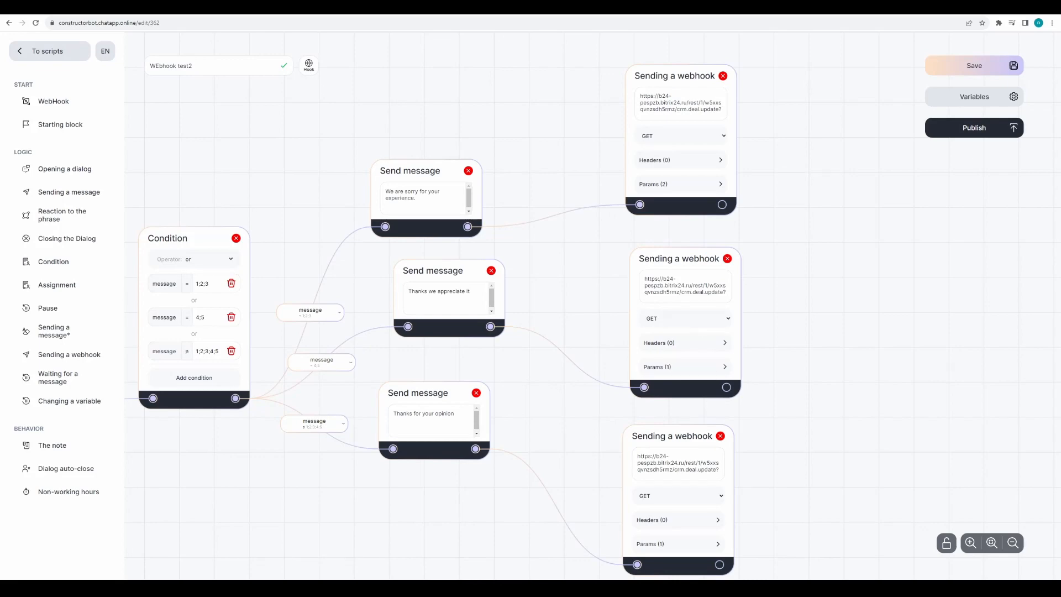
{"action": "mouse_move", "coordinate": [688, 362]}
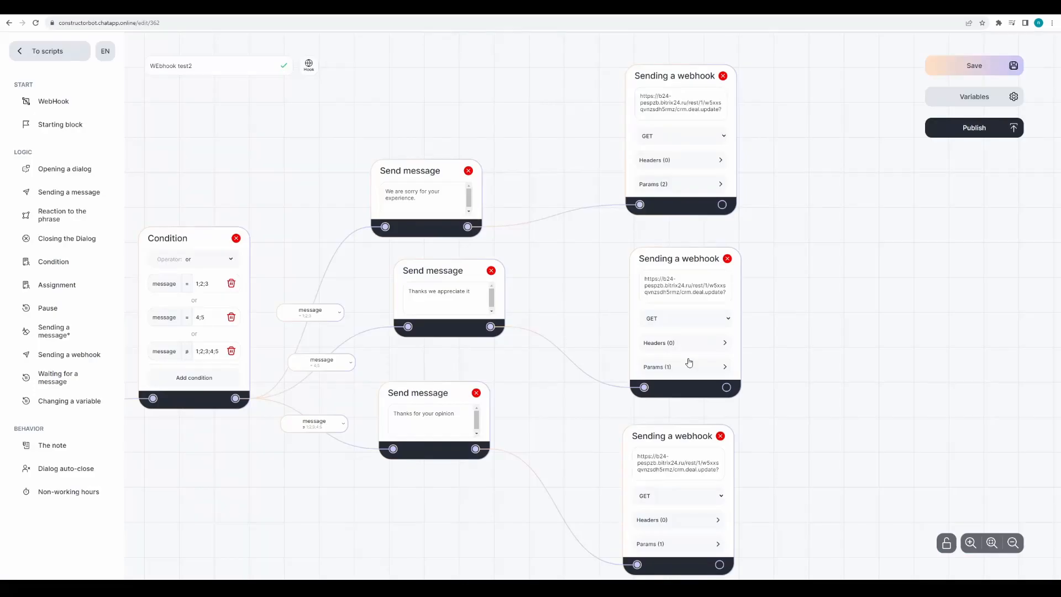
Save the other webhooks' parameters and correct the first webhook's {{message}} value
{"action": "left_click", "coordinate": [656, 365]}
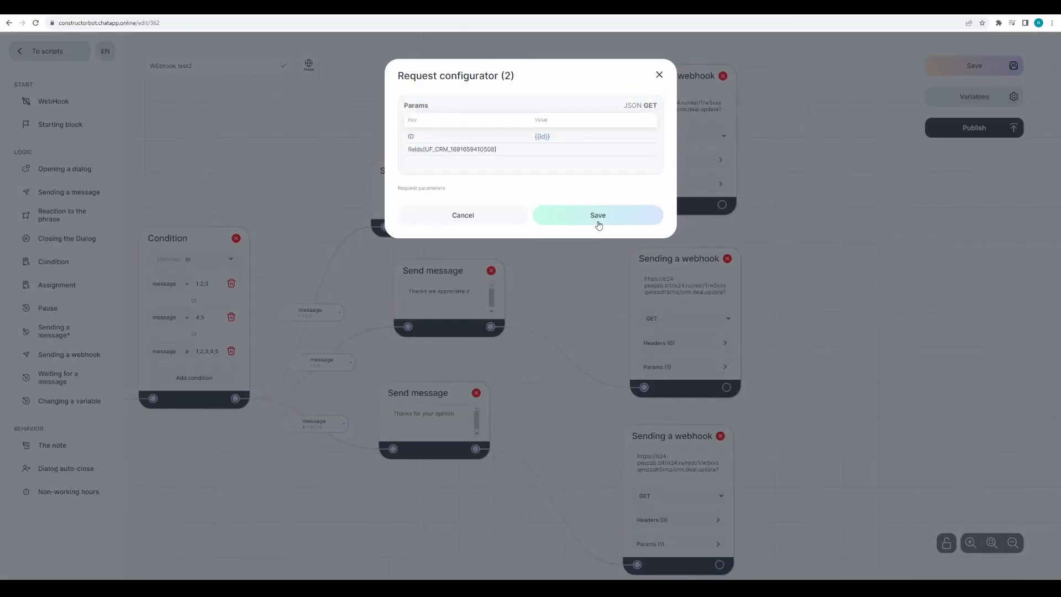
{"action": "left_click", "coordinate": [597, 214]}
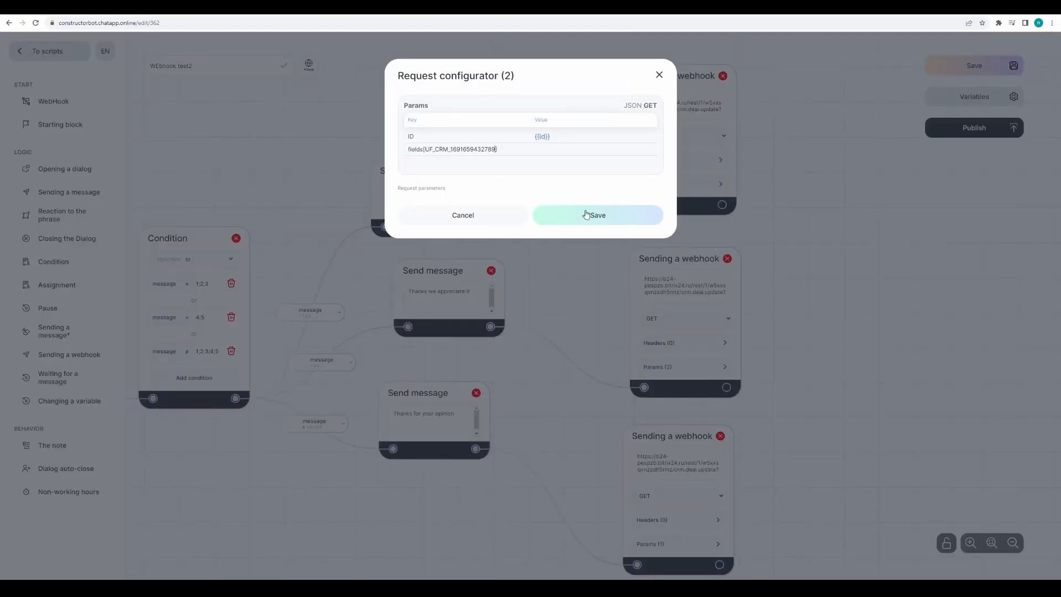
{"action": "left_click", "coordinate": [597, 215]}
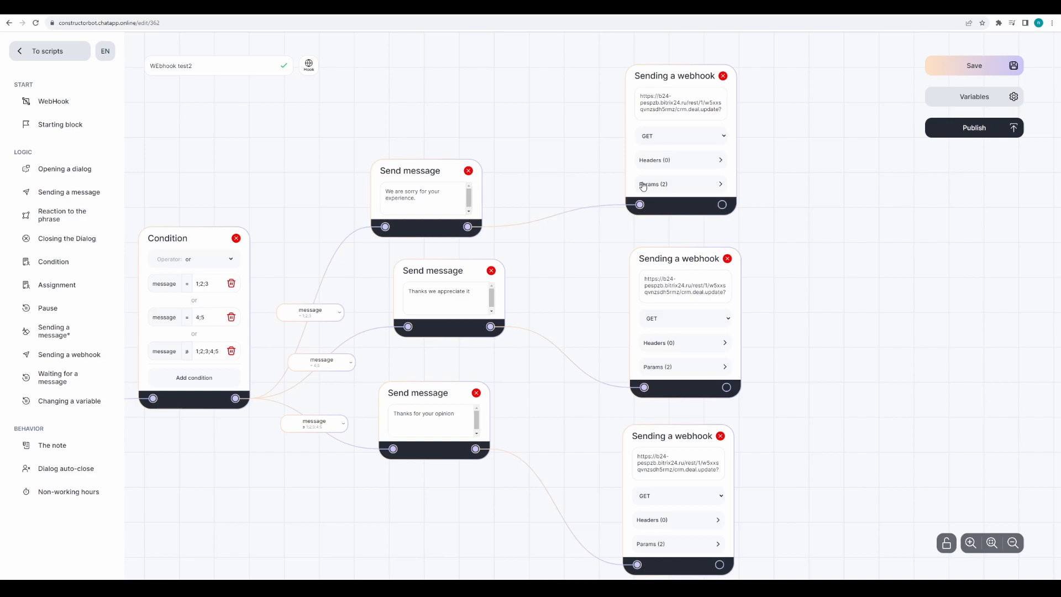
{"action": "left_click", "coordinate": [653, 184]}
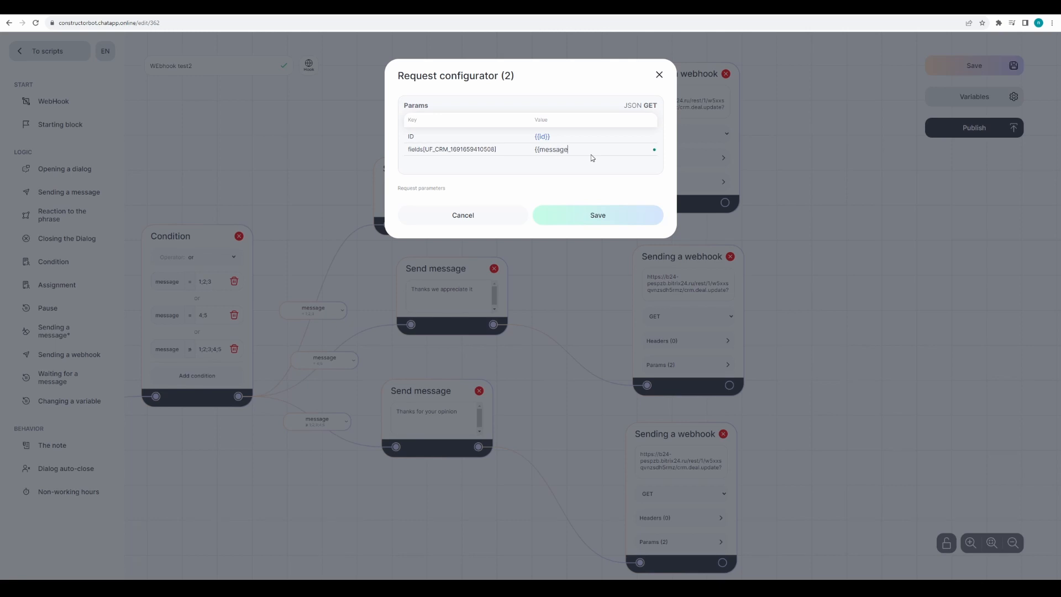
{"action": "type", "text": "}}"}
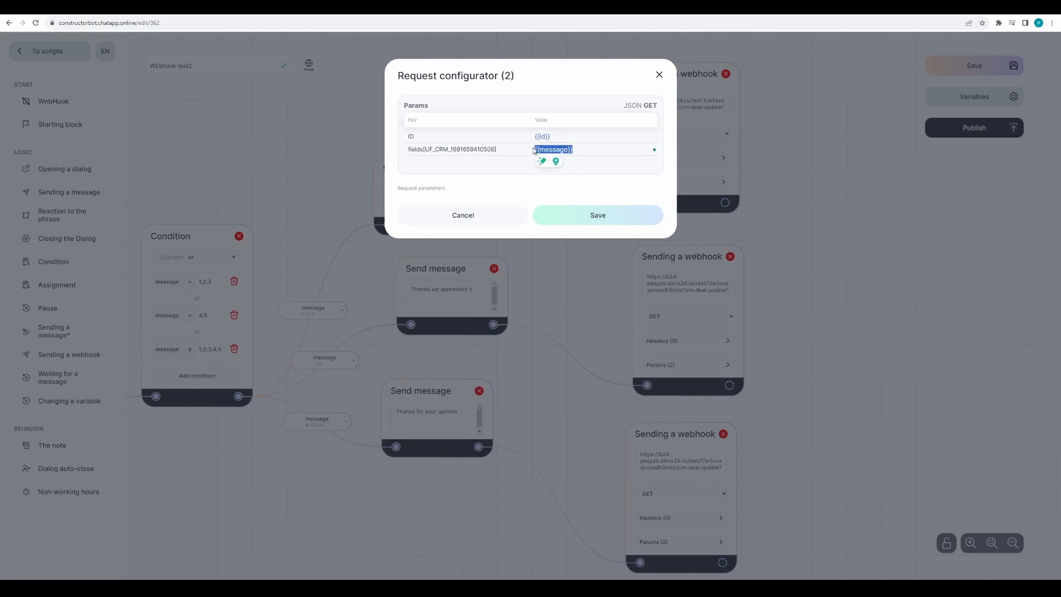
{"action": "key", "text": "Delete"}
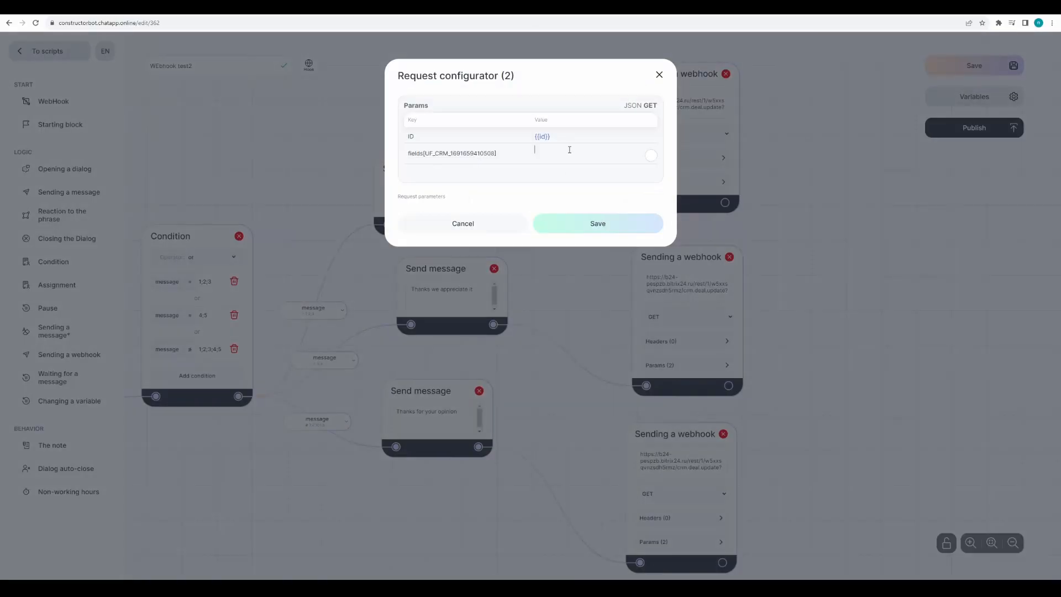
{"action": "left_click", "coordinate": [596, 223]}
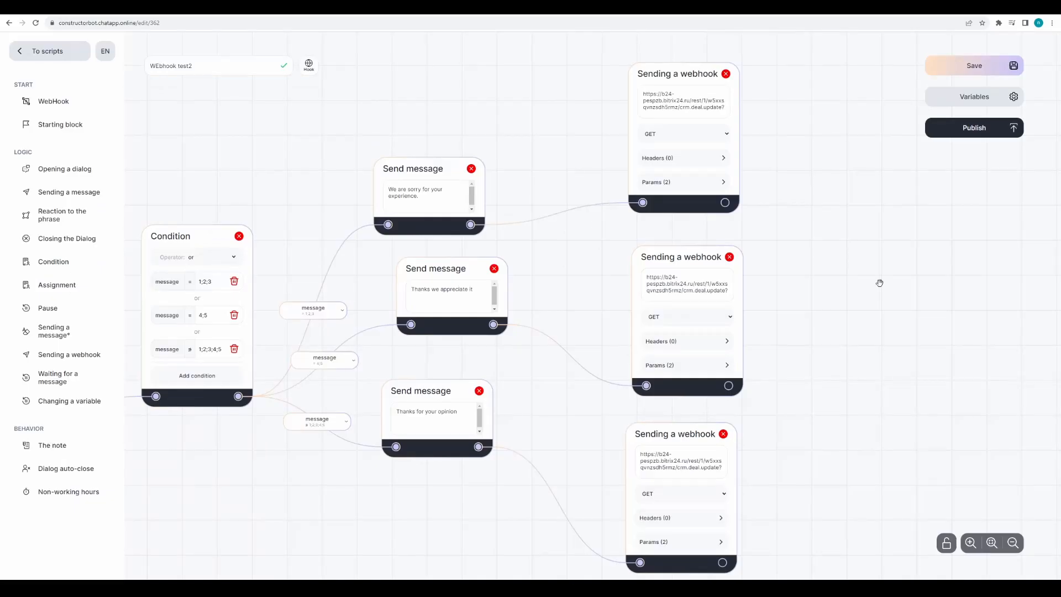
Place an Outbound webhook step between Start and End in the In Progress workflow
{"action": "left_click", "coordinate": [973, 127]}
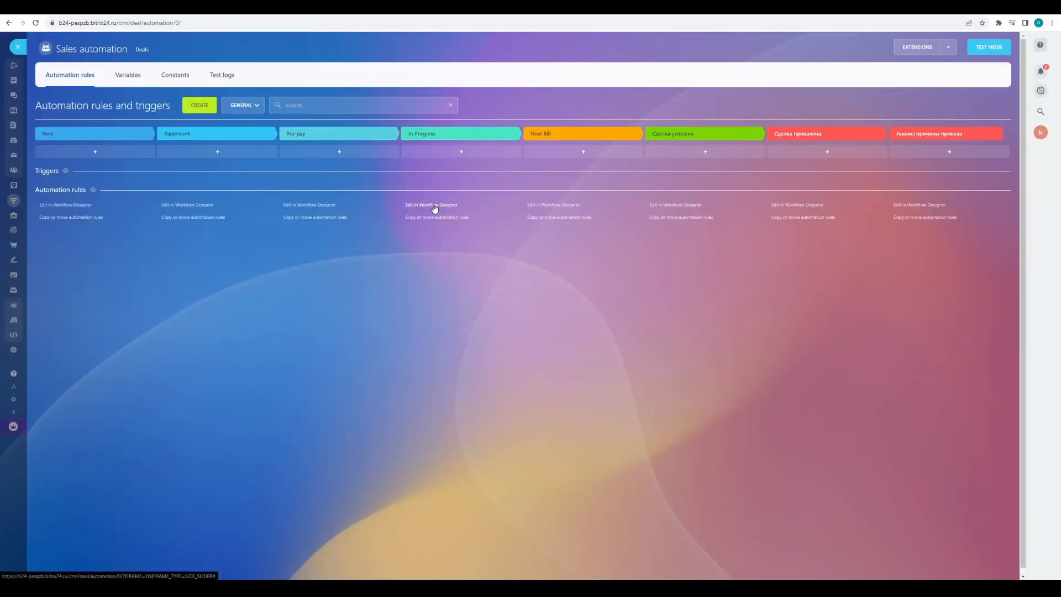
{"action": "left_click", "coordinate": [431, 205]}
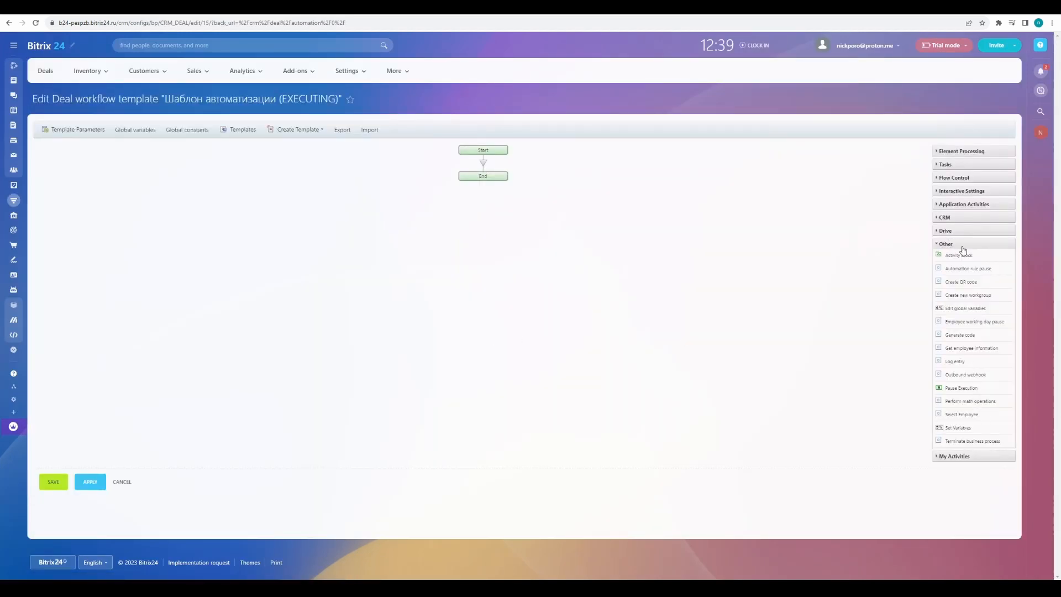
{"action": "left_click_drag", "start_coordinate": [965, 374], "coordinate": [512, 168]}
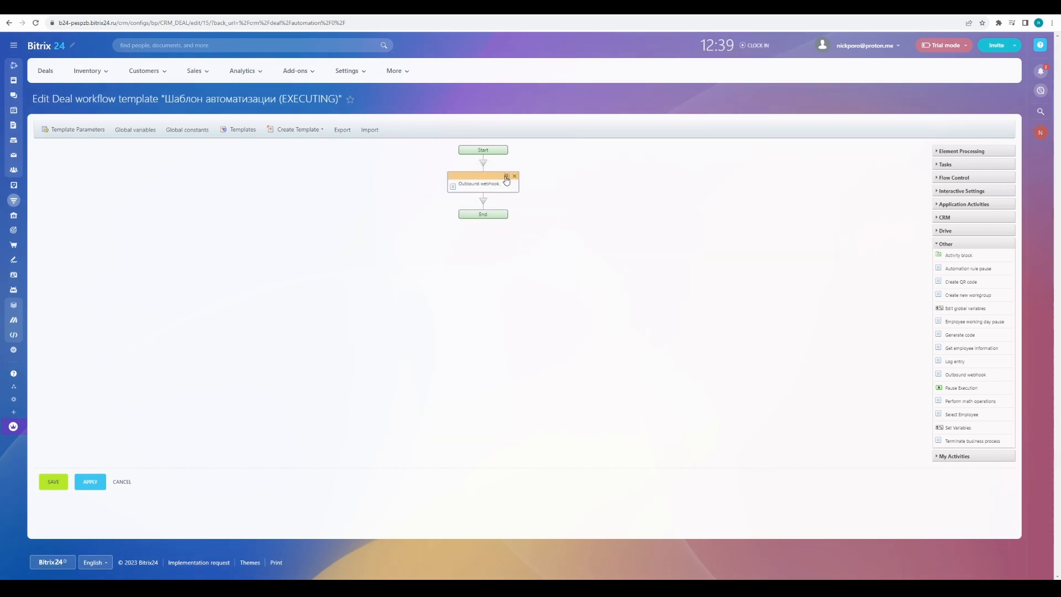
{"action": "left_click", "coordinate": [506, 178]}
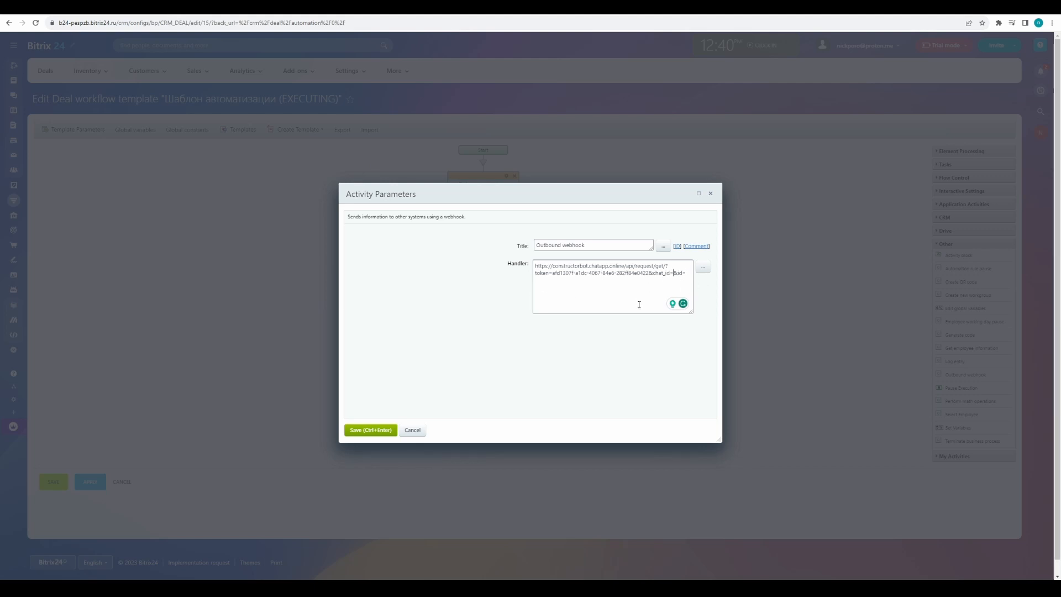
Insert the contact's phone into the outbound webhook handler link and save the step
{"action": "left_click", "coordinate": [702, 267]}
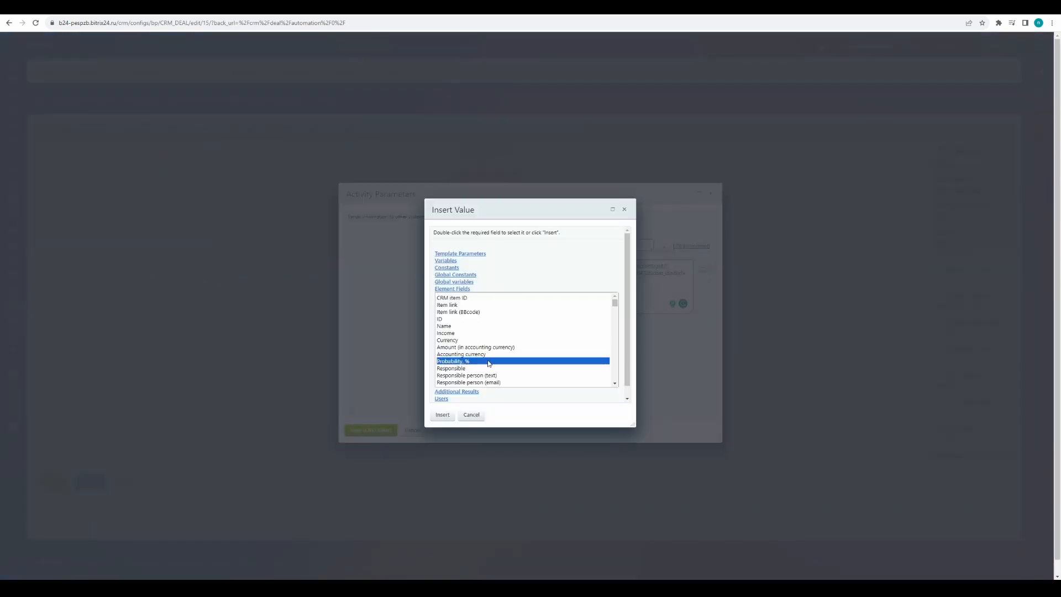
{"action": "scroll", "scroll_direction": "down", "scroll_amount": 3}
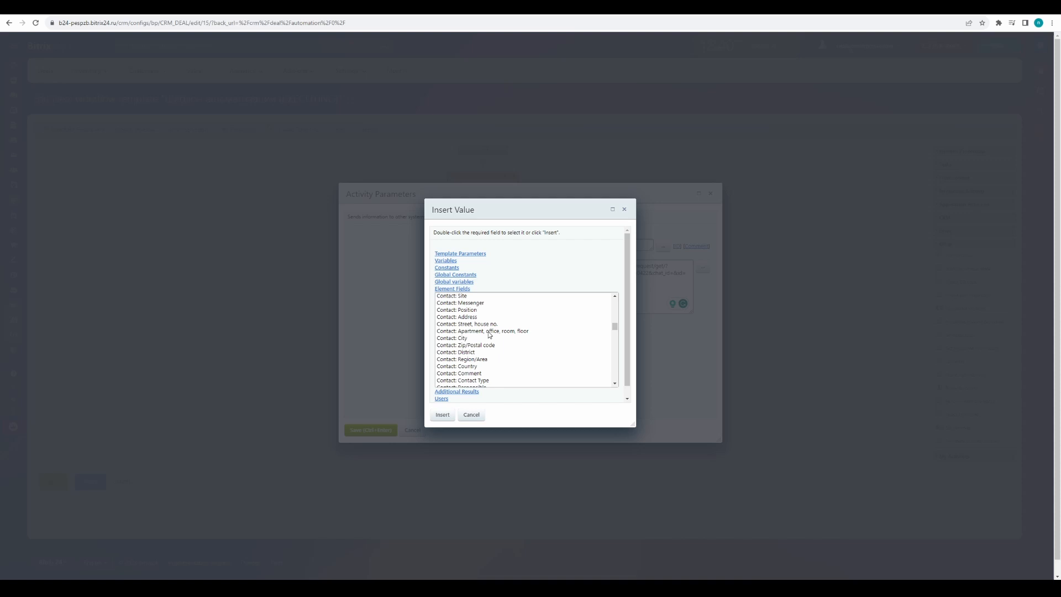
{"action": "scroll", "scroll_direction": "down", "scroll_amount": 3}
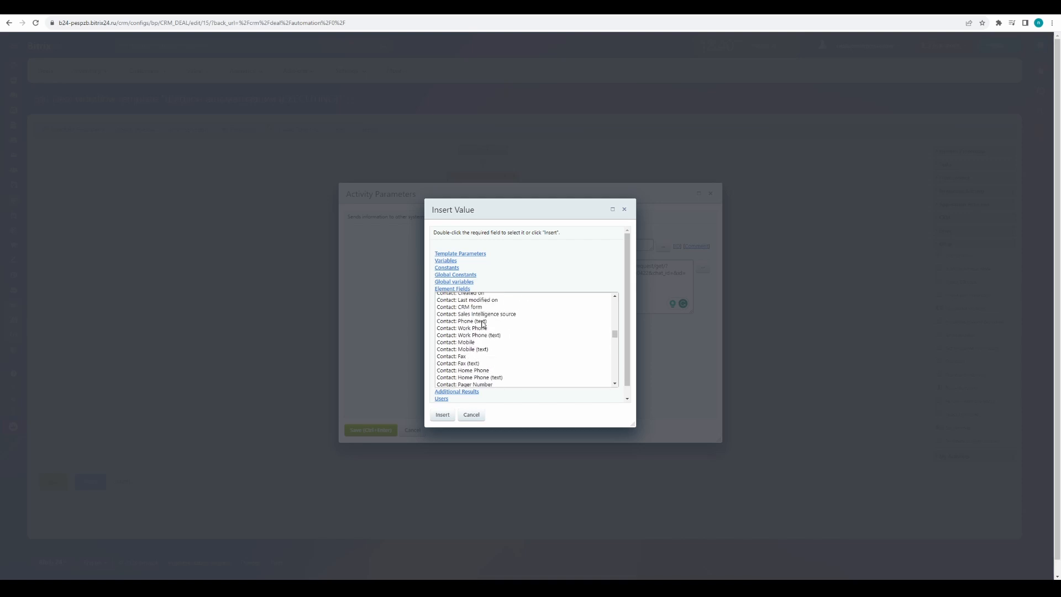
{"action": "double_click", "coordinate": [464, 320]}
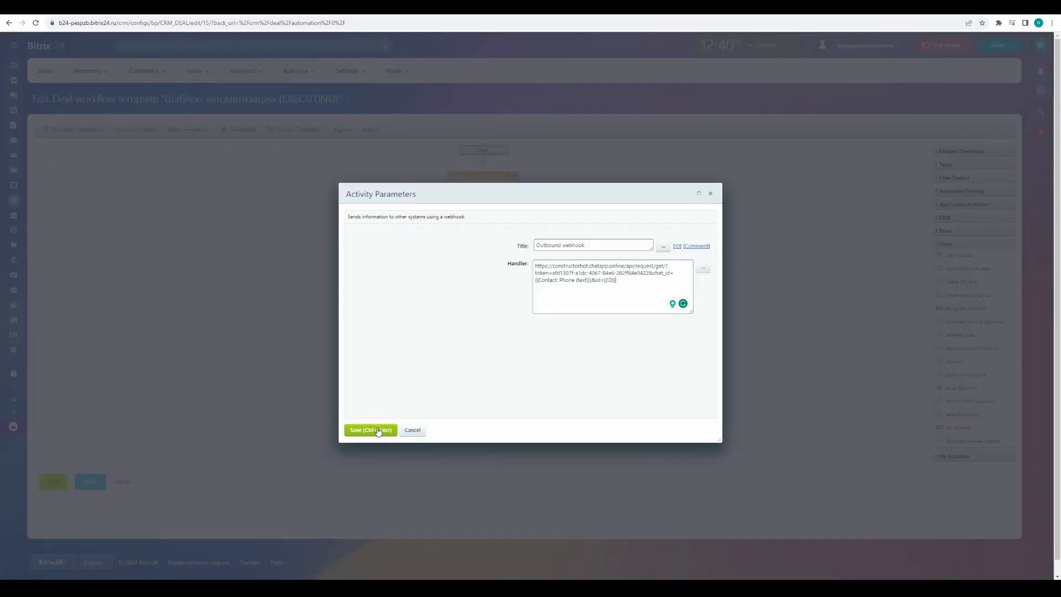
{"action": "left_click", "coordinate": [370, 430]}
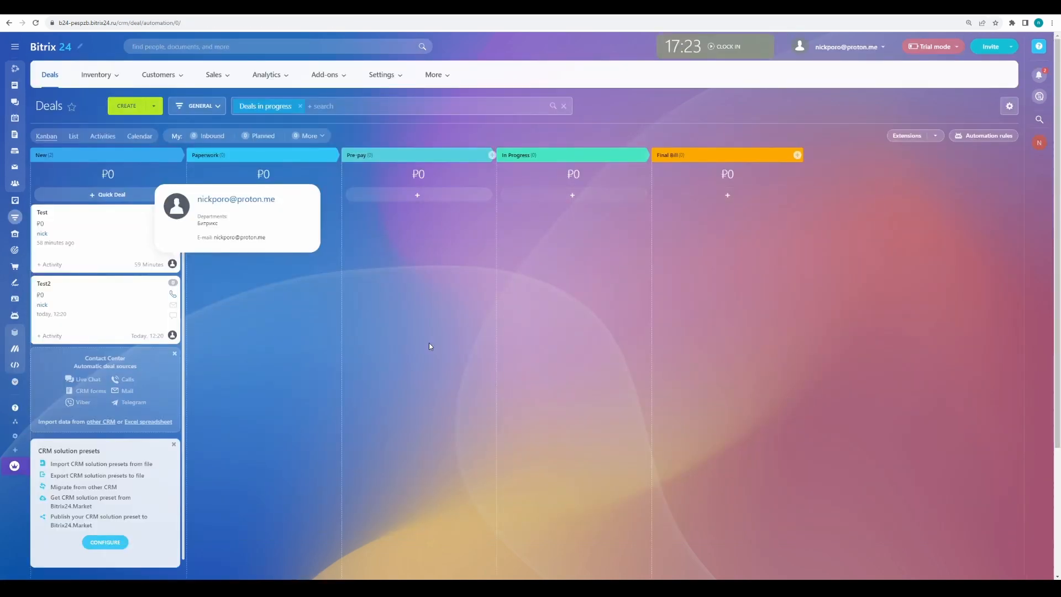
{"action": "mouse_move", "coordinate": [88, 235]}
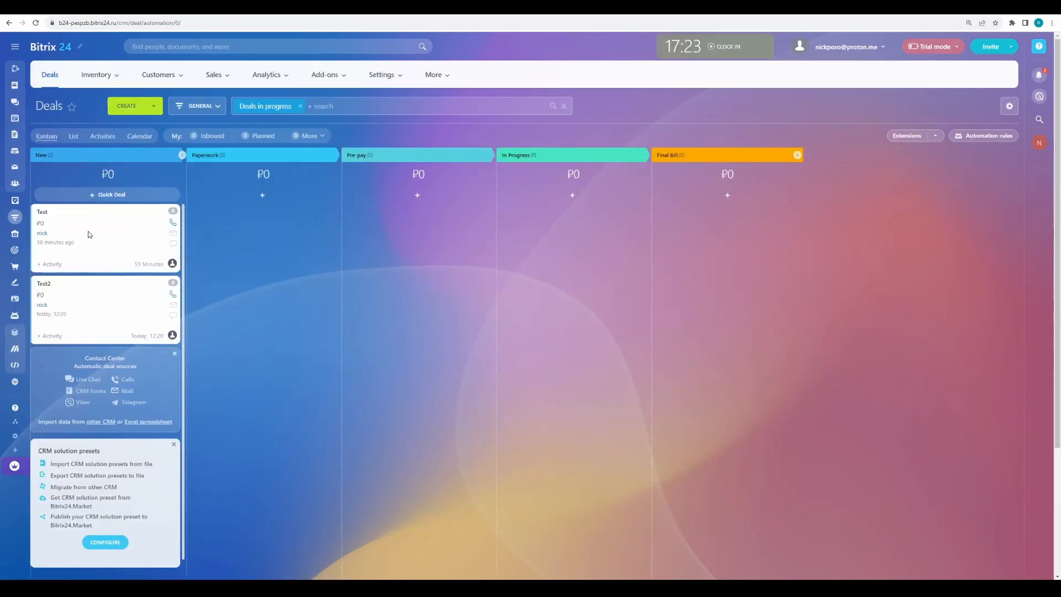
Move the Test deal into In Progress and answer the bot's rating request with 2
{"action": "left_click_drag", "start_coordinate": [102, 230], "coordinate": [572, 237]}
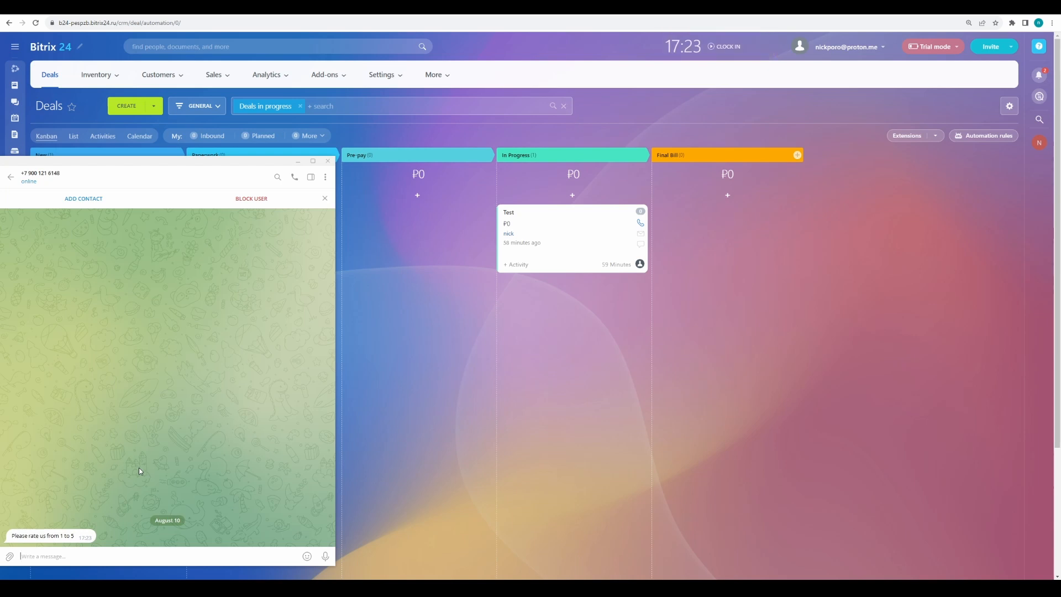
{"action": "type", "text": "2"}
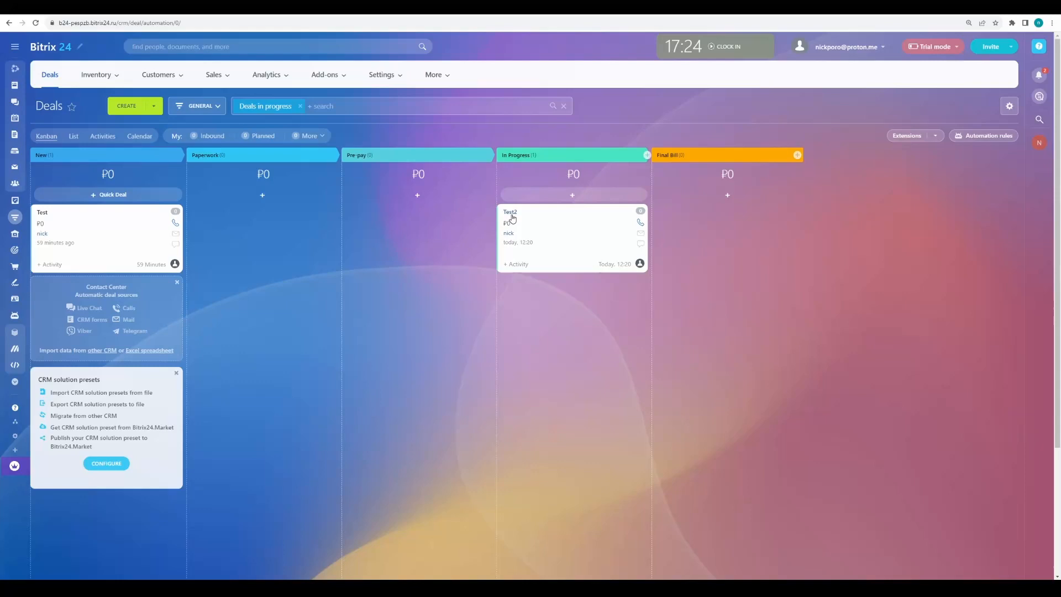
Open deal Test2 and scroll to its Feedback section to confirm Good Feedback reads 4
{"action": "left_click", "coordinate": [537, 212]}
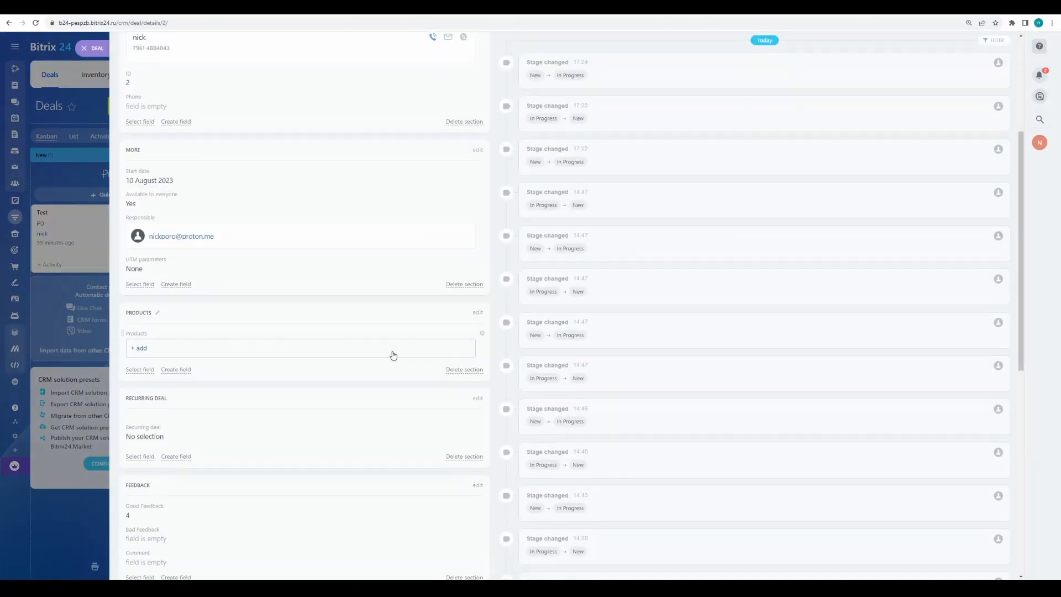
{"action": "scroll", "scroll_direction": "down", "scroll_amount": 3}
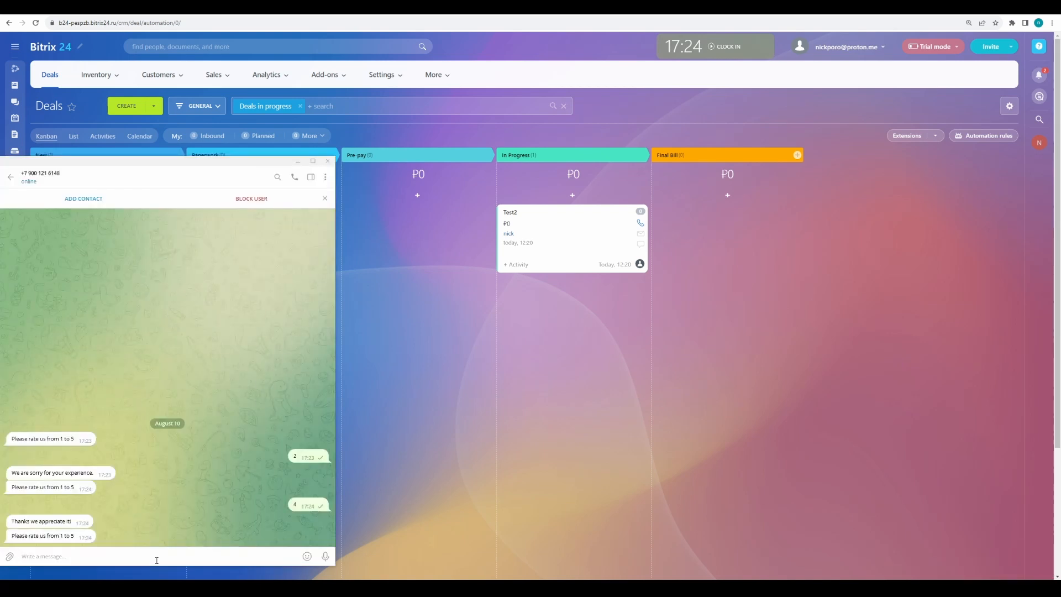
Send 'It was okay' to the bot in chat
{"action": "type", "text": "It was okay"}
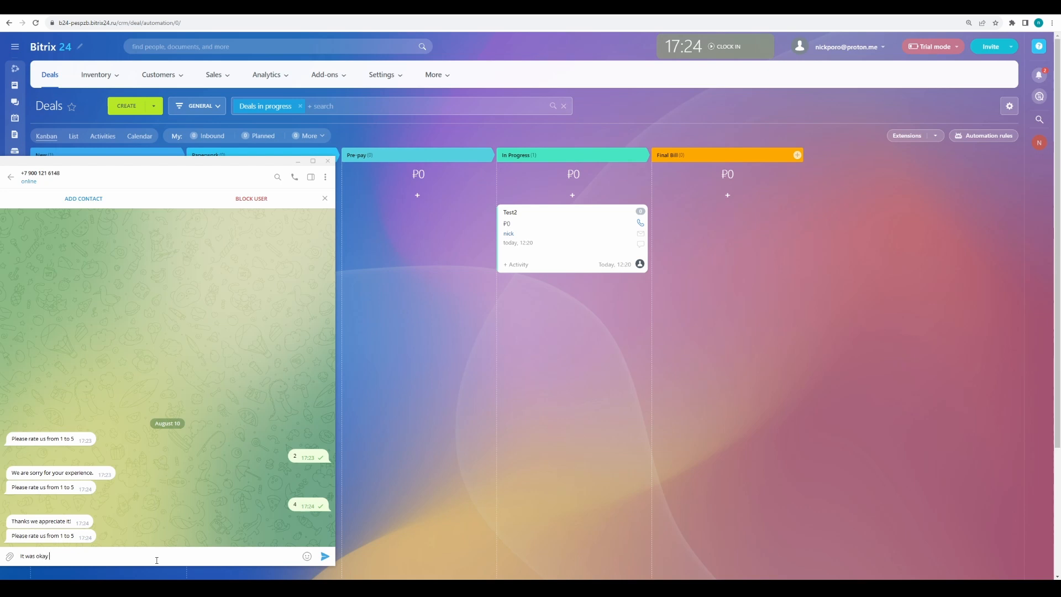
{"action": "left_click", "coordinate": [324, 555]}
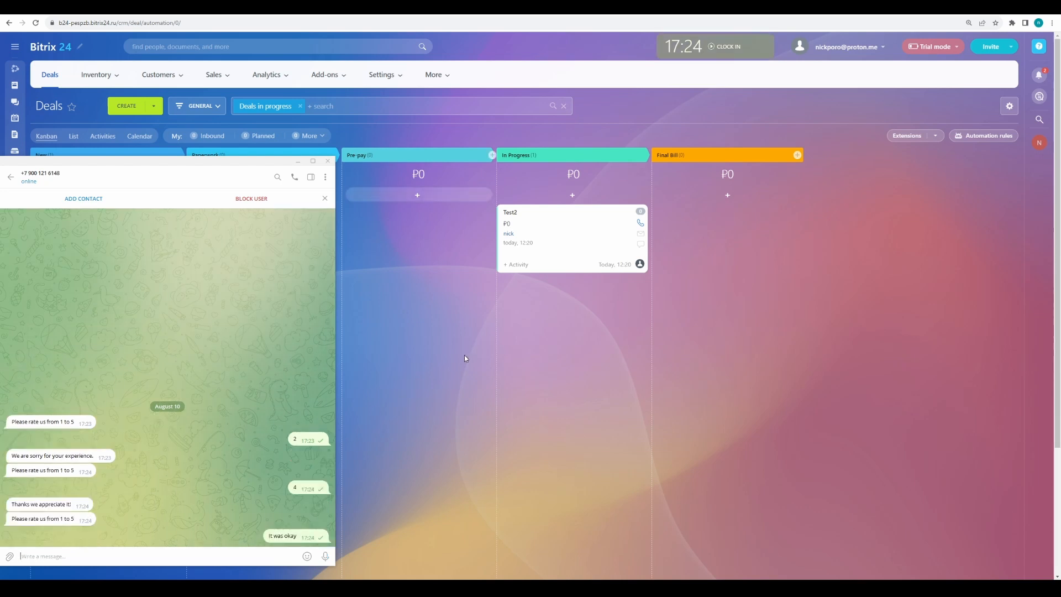